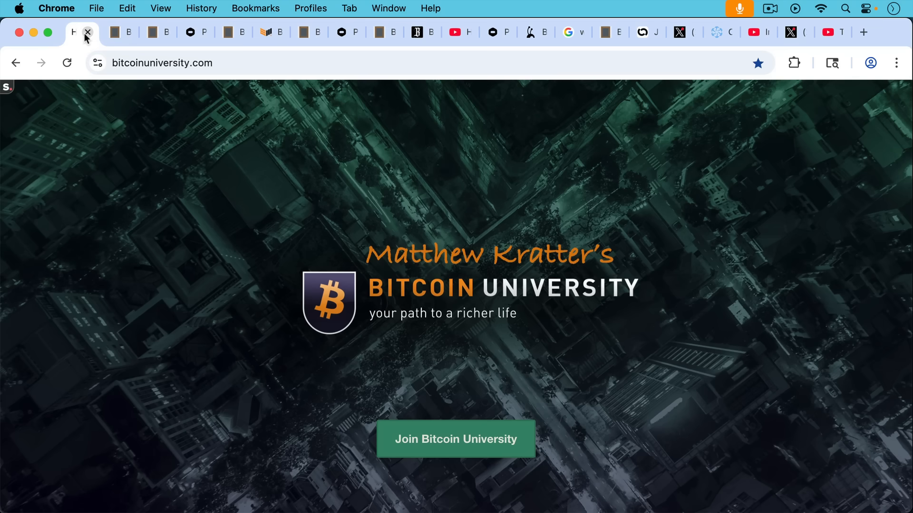
# Switch from the Great News For Bitcoin Mining note to the Proto Rig release note.
pyautogui.click(111, 32)
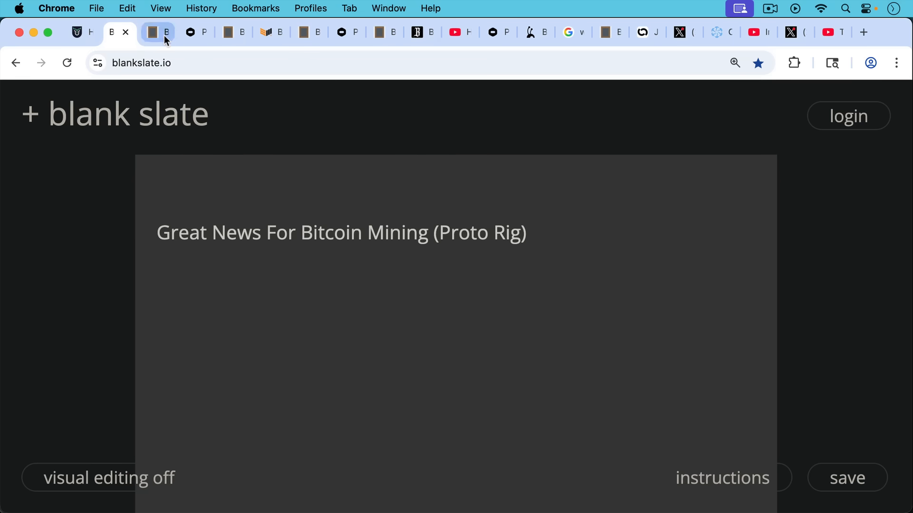
pyautogui.click(154, 31)
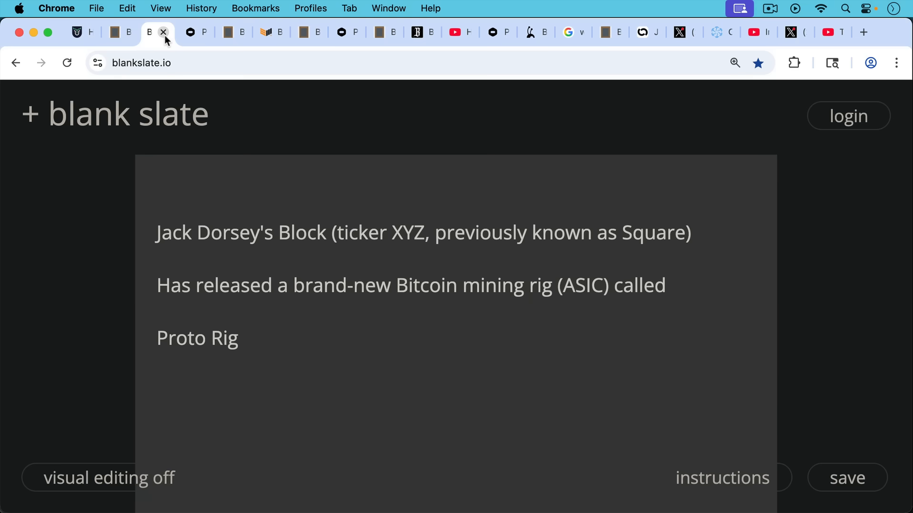
pyautogui.moveTo(168, 46)
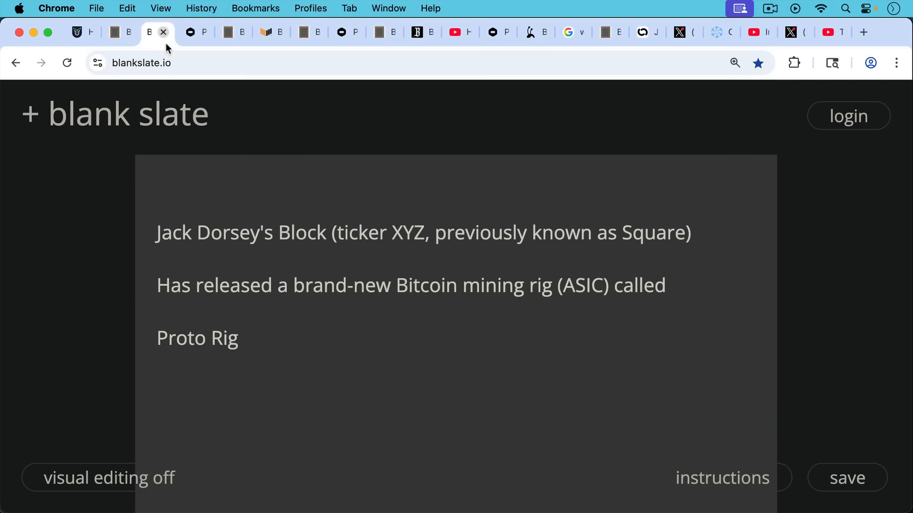
# Read the 'Why is this important?' note down to the Bitmain and MicroBT dominance.
pyautogui.click(187, 32)
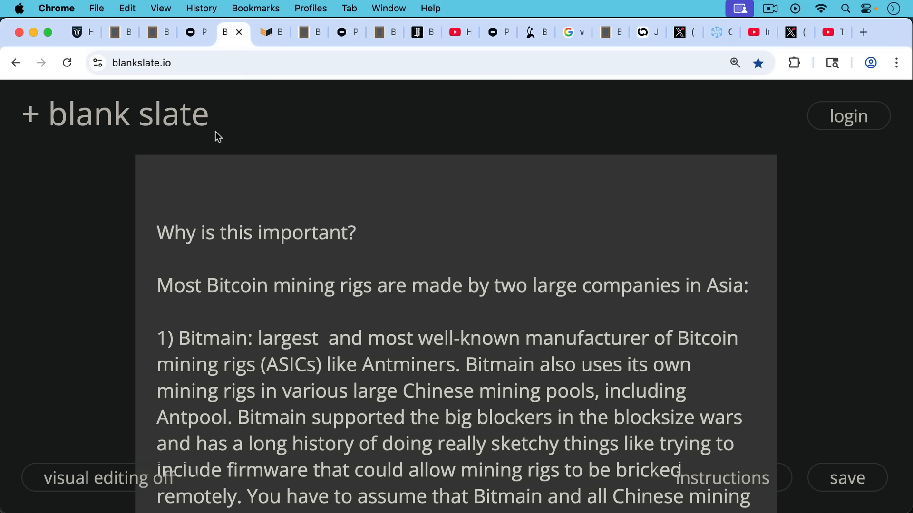
pyautogui.moveTo(236, 142)
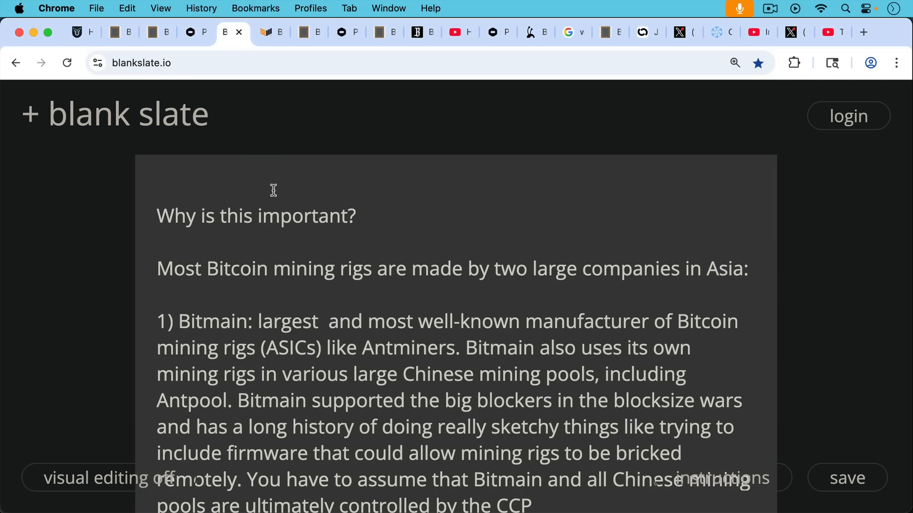
pyautogui.scroll(-3)
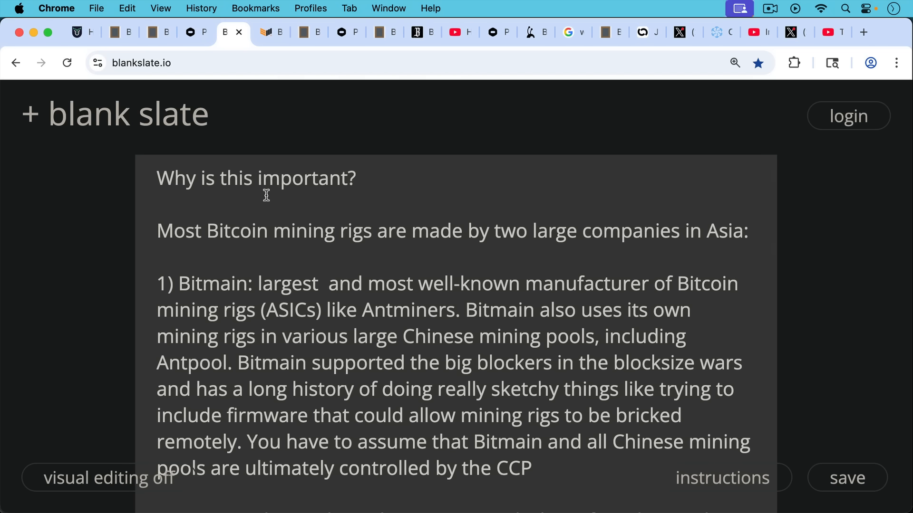
pyautogui.moveTo(276, 210)
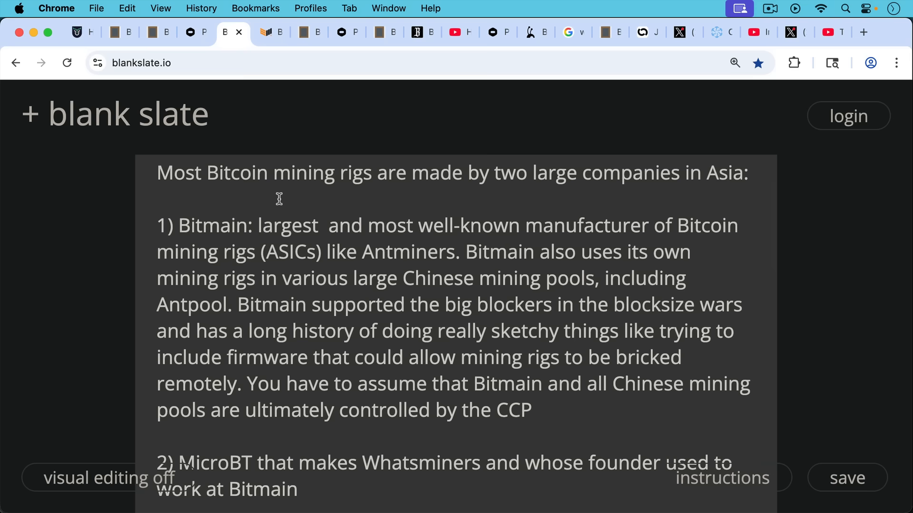
pyautogui.moveTo(305, 216)
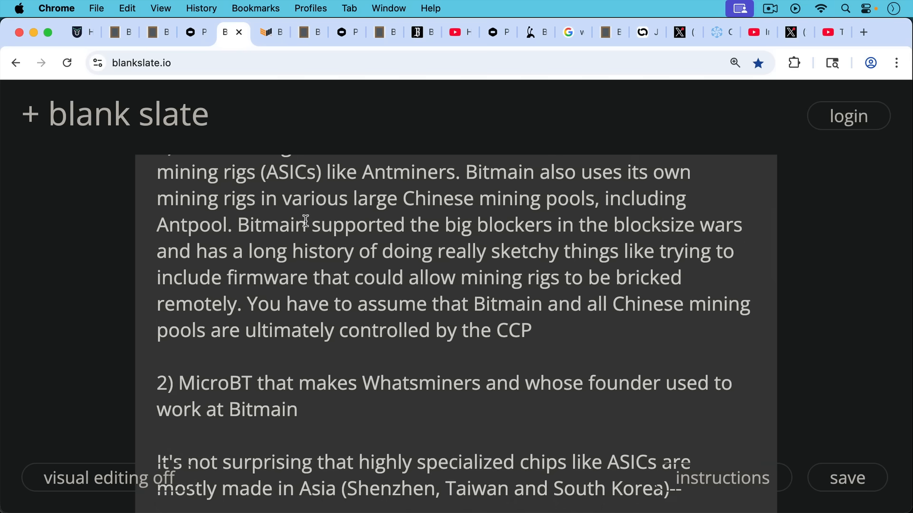
pyautogui.moveTo(305, 218)
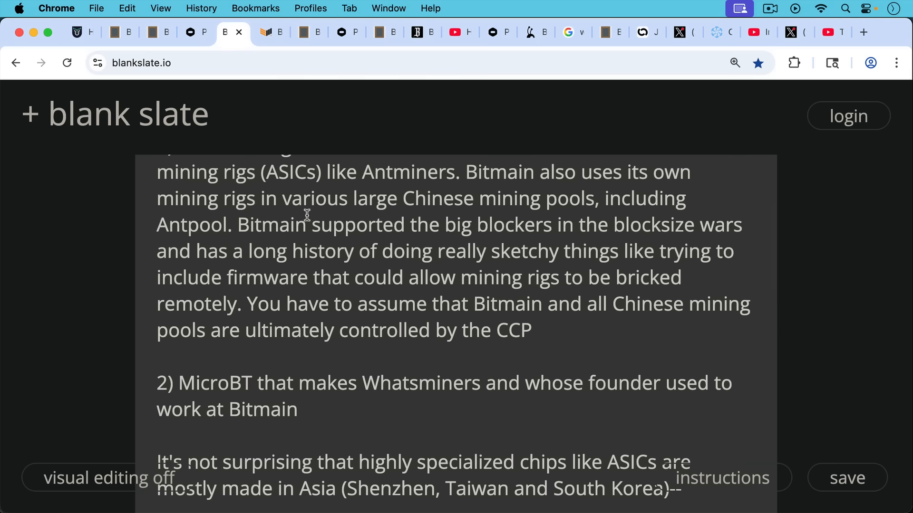
pyautogui.moveTo(309, 248)
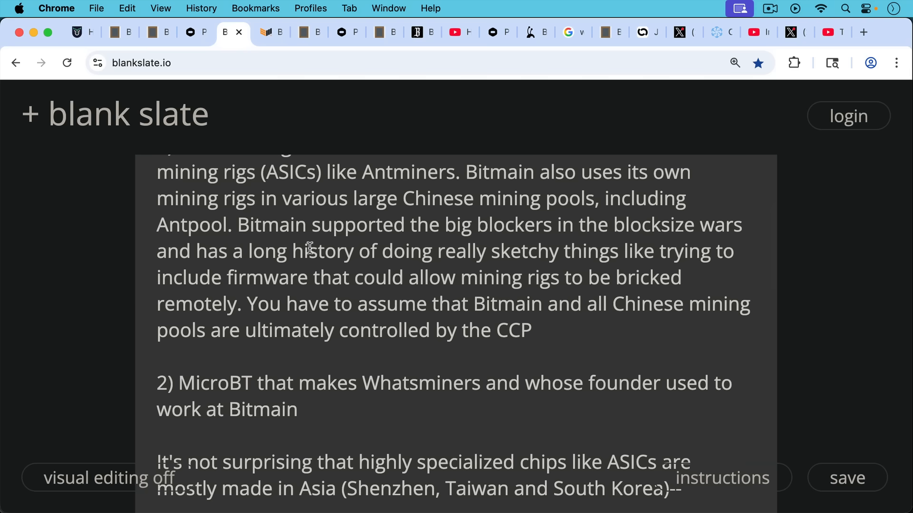
pyautogui.scroll(-3)
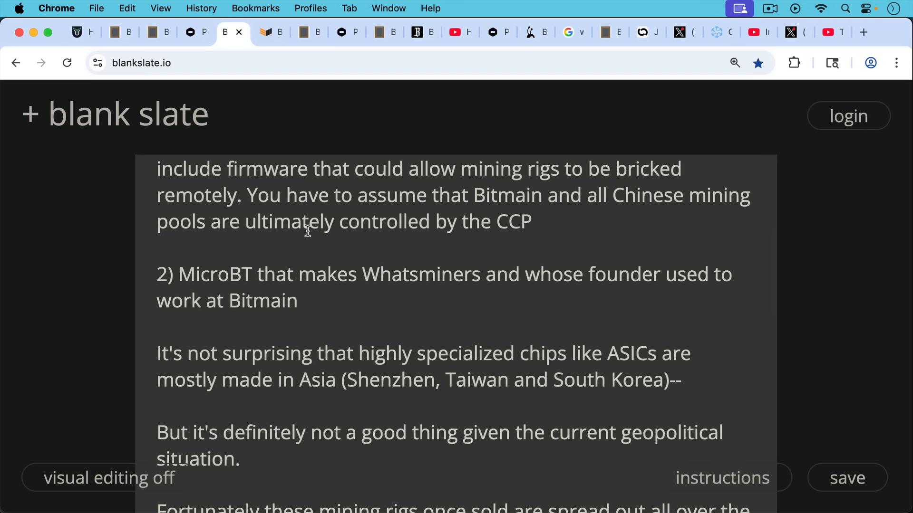
pyautogui.moveTo(314, 259)
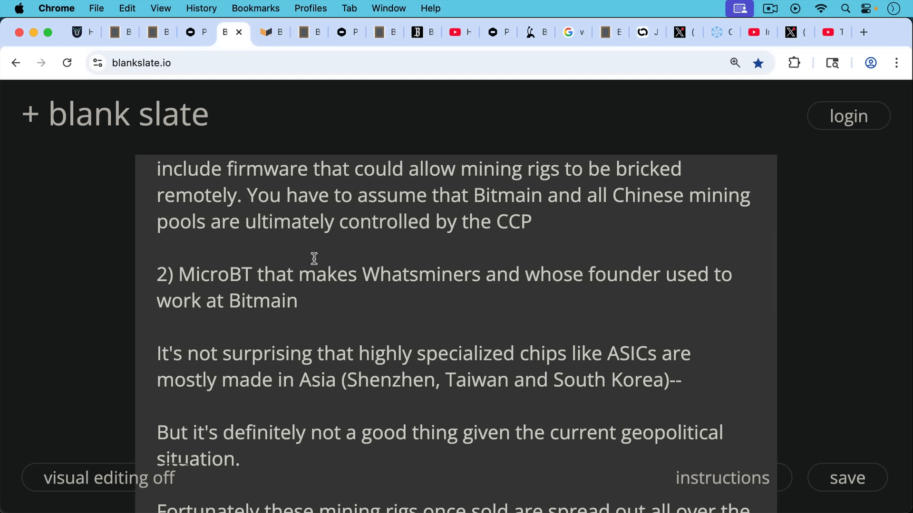
# Scroll past the Jack Dorsey section to the SUBSCRIBE, LIKE, COMMENT, SHARE appeal.
pyautogui.scroll(-3)
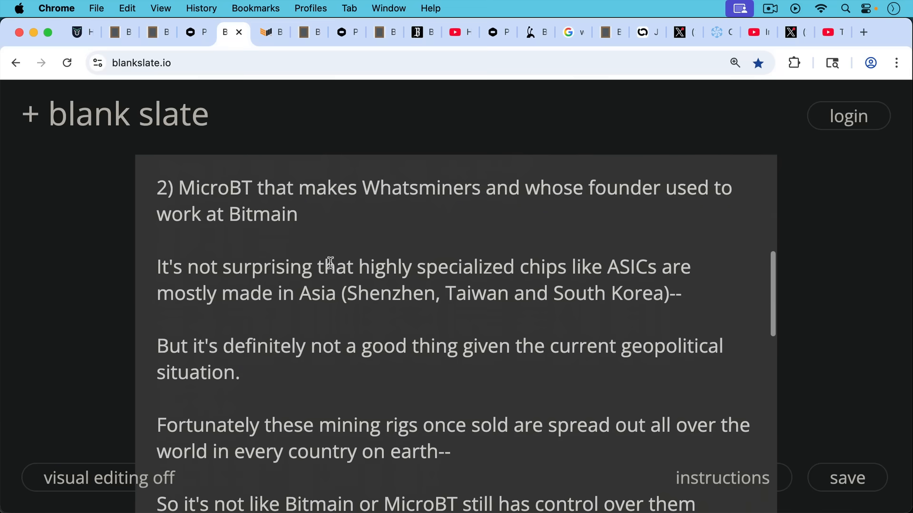
pyautogui.scroll(-3)
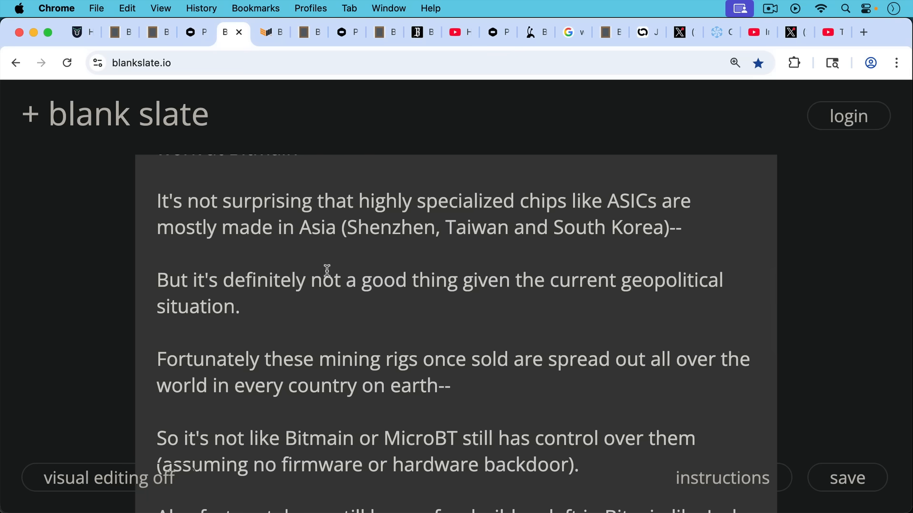
pyautogui.scroll(-3)
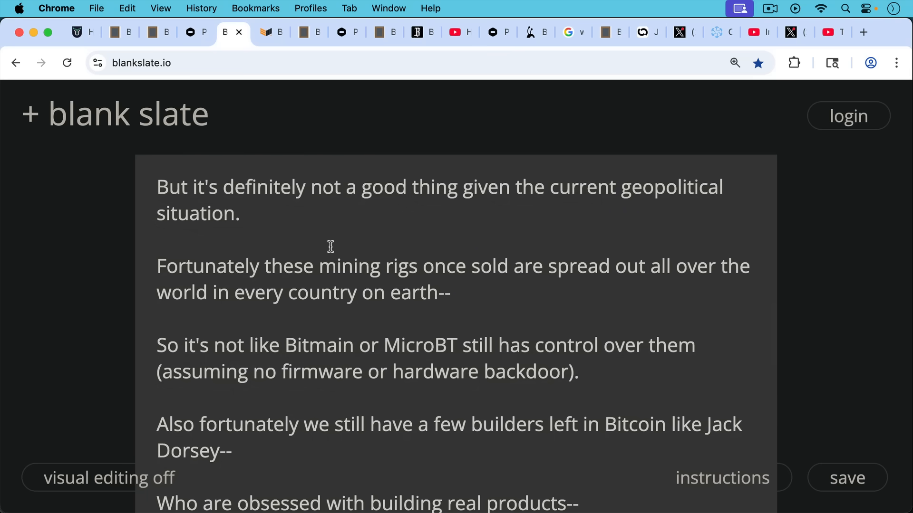
pyautogui.moveTo(330, 249)
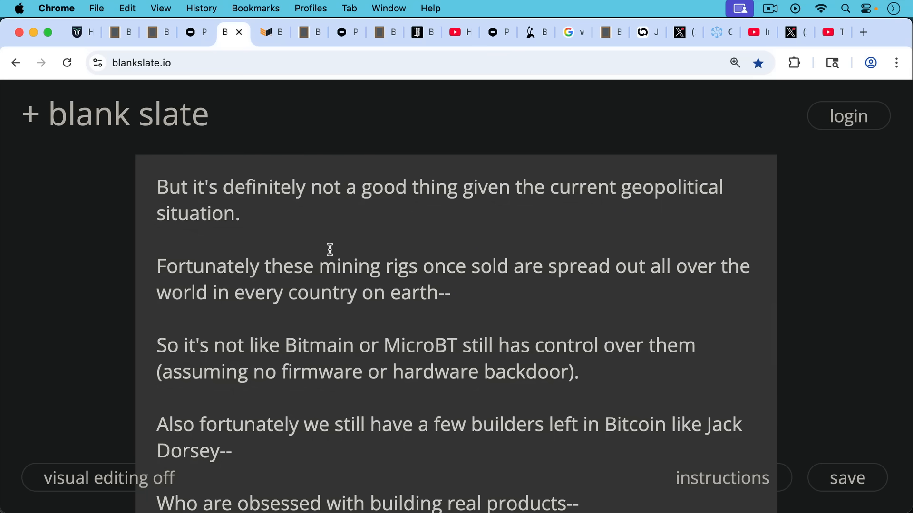
pyautogui.moveTo(334, 255)
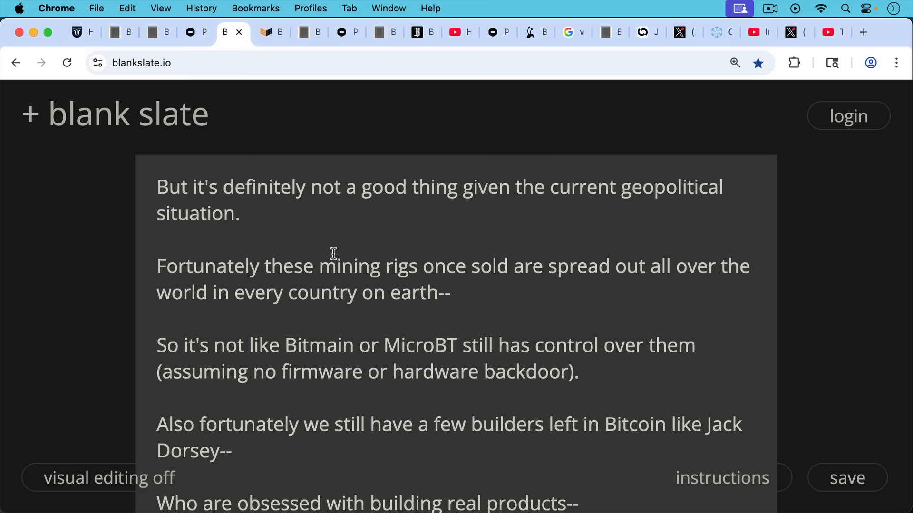
pyautogui.moveTo(344, 268)
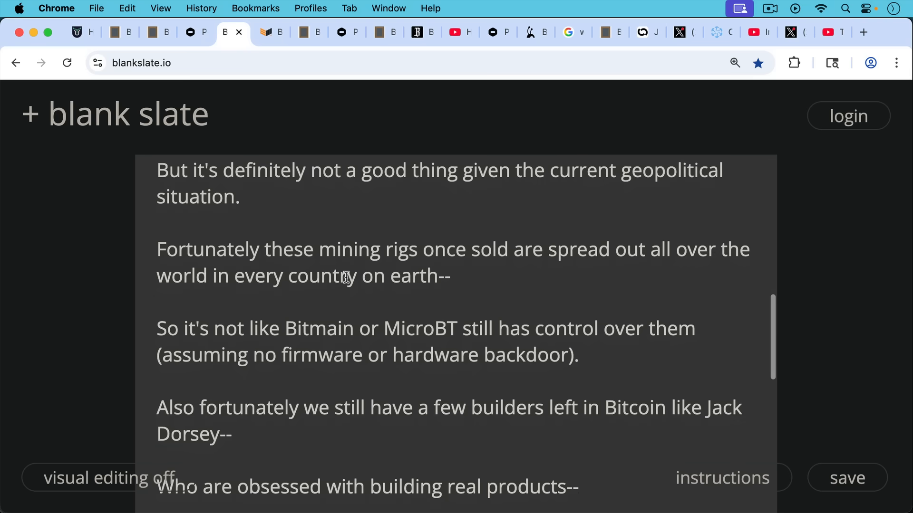
pyautogui.scroll(-3)
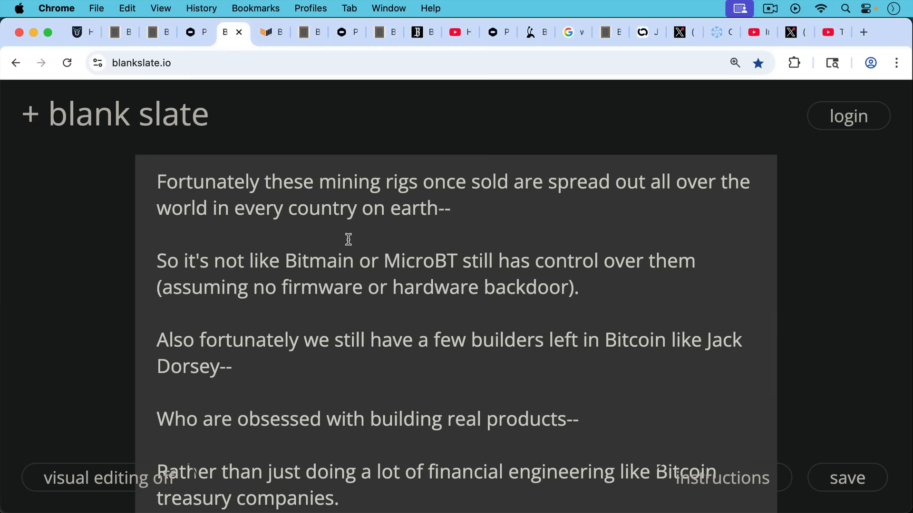
pyautogui.moveTo(348, 259)
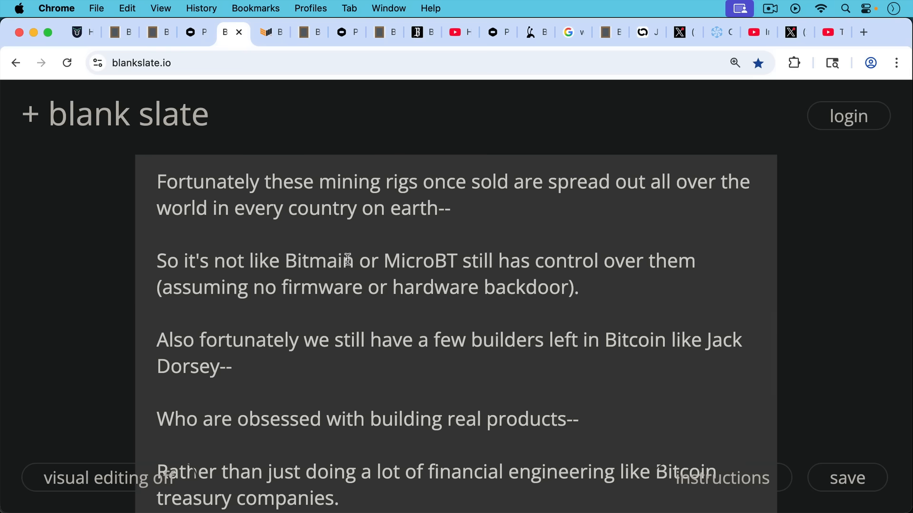
pyautogui.moveTo(365, 270)
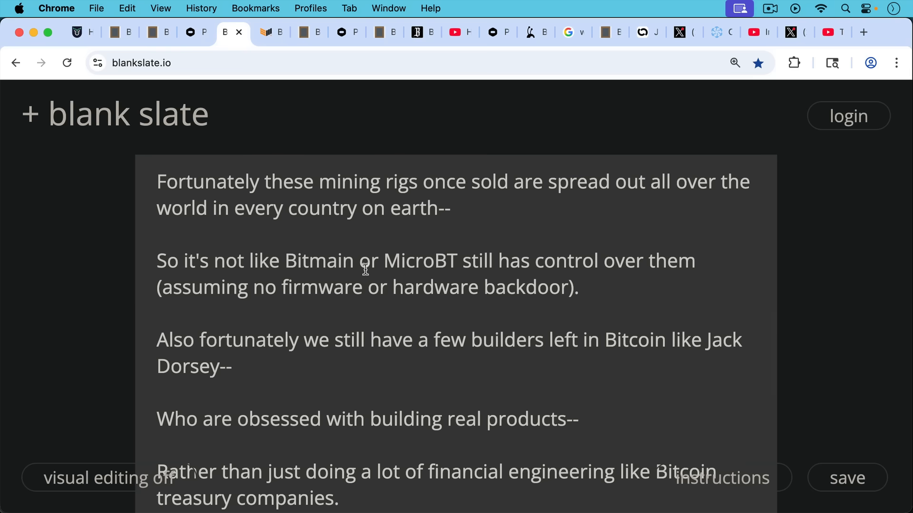
pyautogui.scroll(-3)
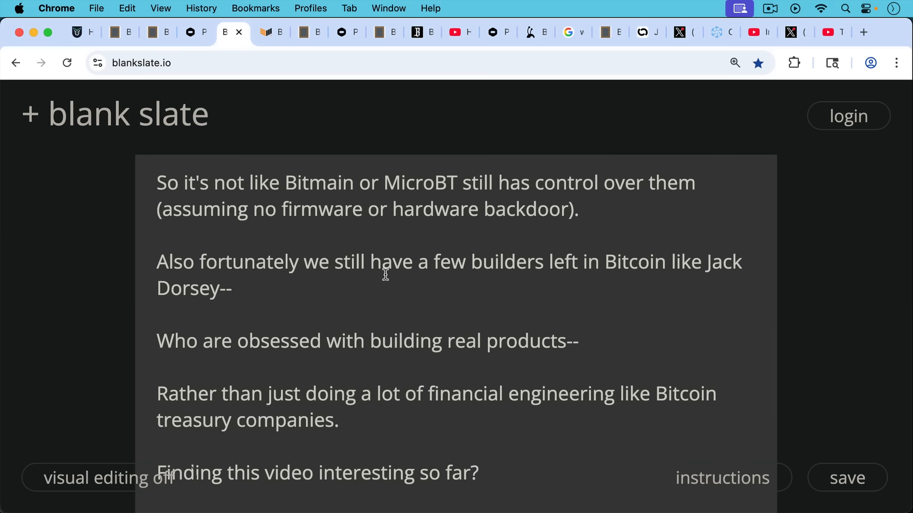
pyautogui.moveTo(382, 289)
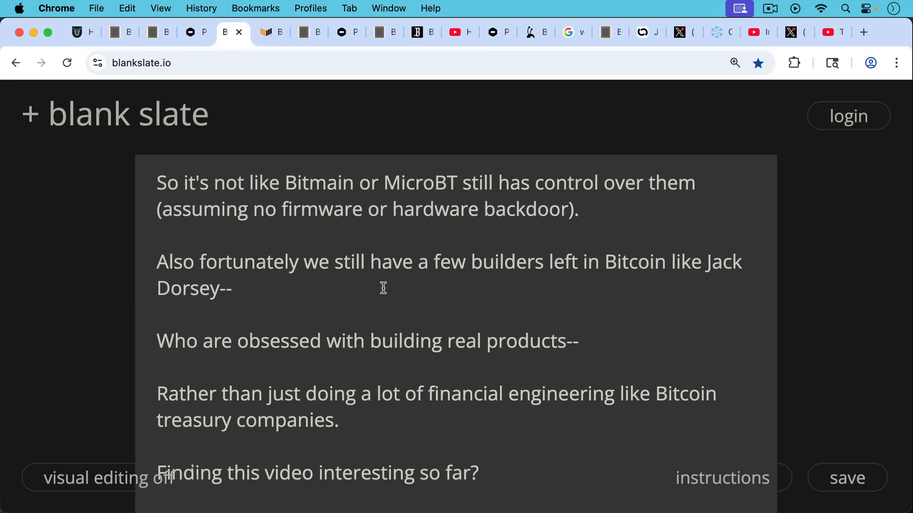
pyautogui.scroll(-3)
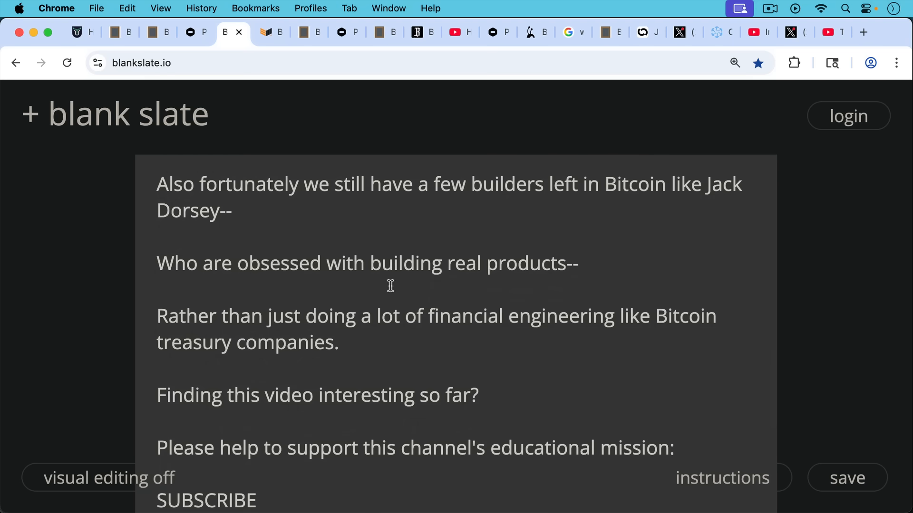
pyautogui.scroll(-3)
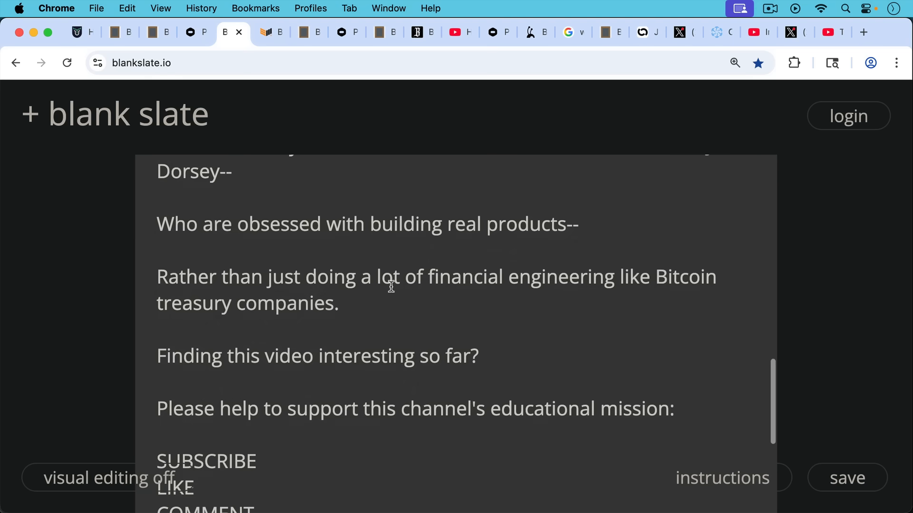
pyautogui.scroll(-3)
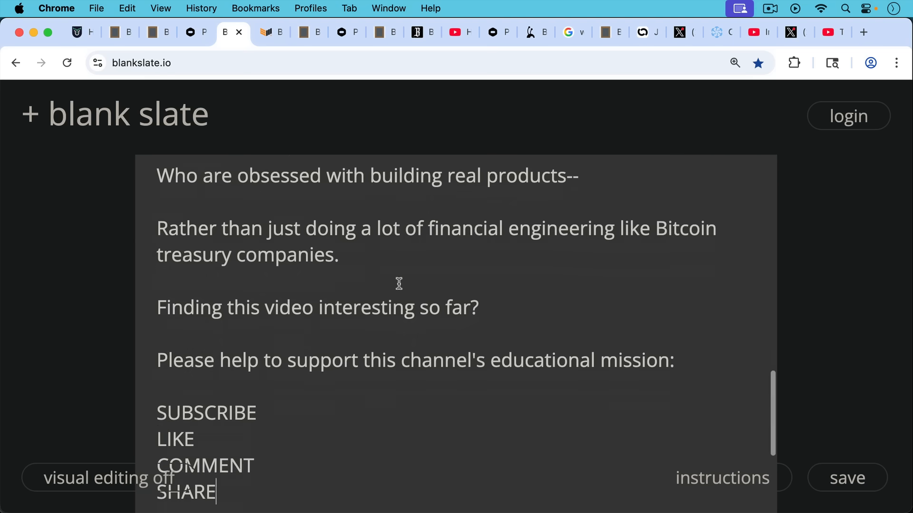
pyautogui.scroll(-3)
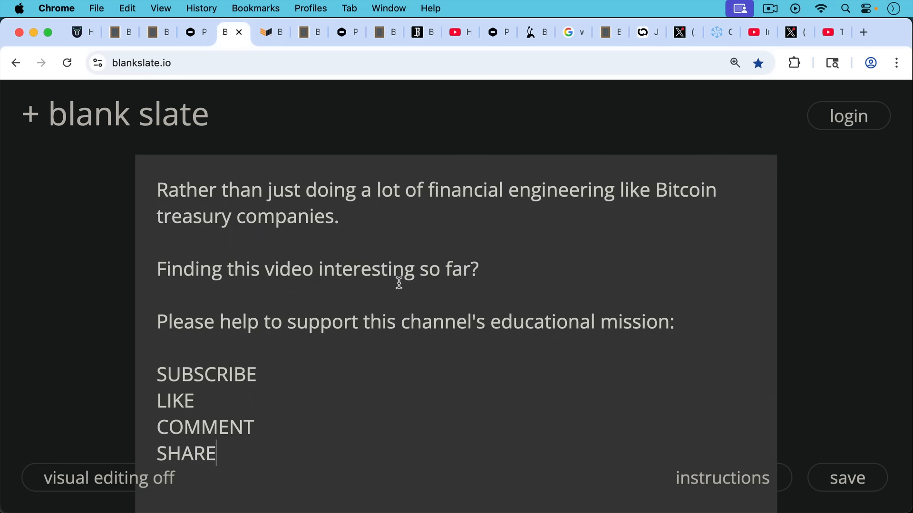
pyautogui.moveTo(408, 280)
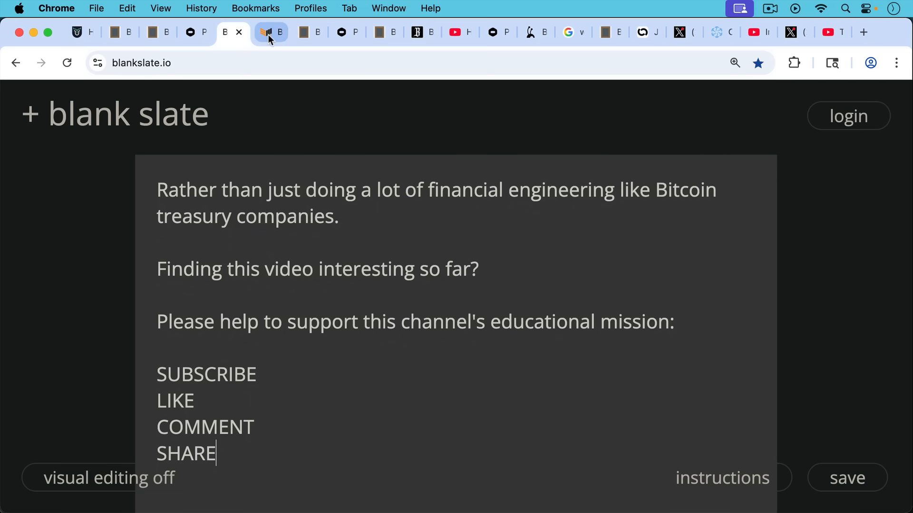
# Show the April 2017 'Bitmain Can Remotely Shut Down Your Antminer' article.
pyautogui.click(269, 32)
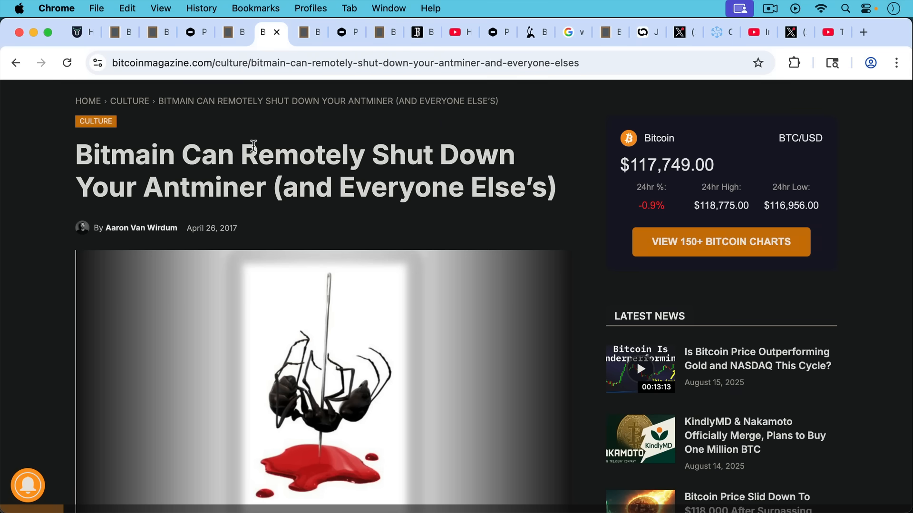
pyautogui.moveTo(267, 210)
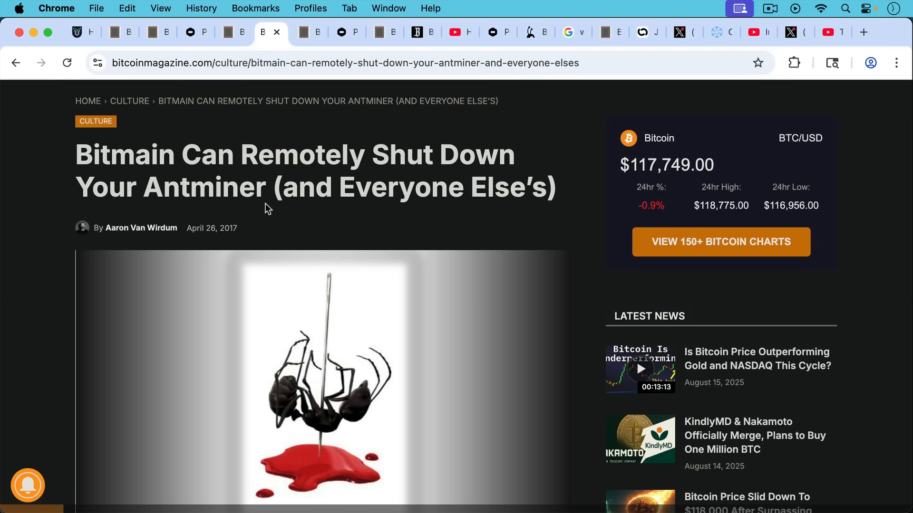
pyautogui.moveTo(268, 213)
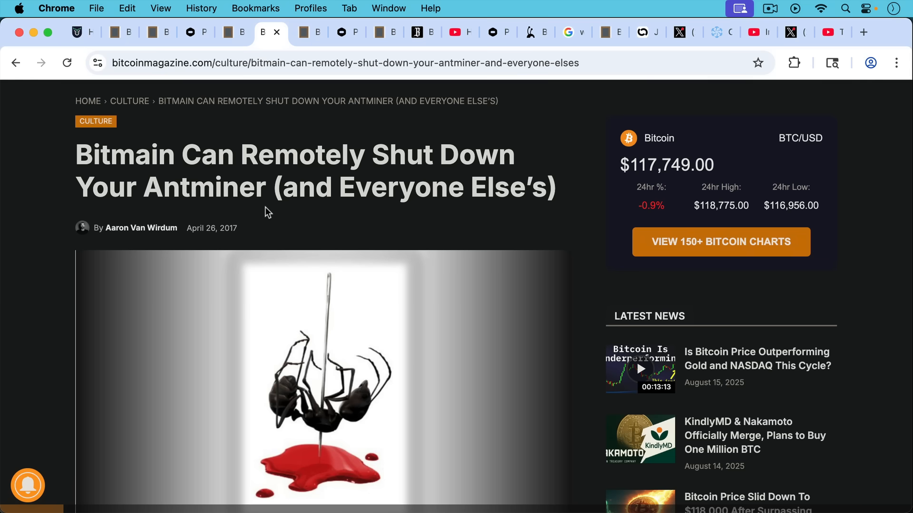
# Read the Proto Rig notes through modular design to point 4 on open-source software.
pyautogui.click(300, 32)
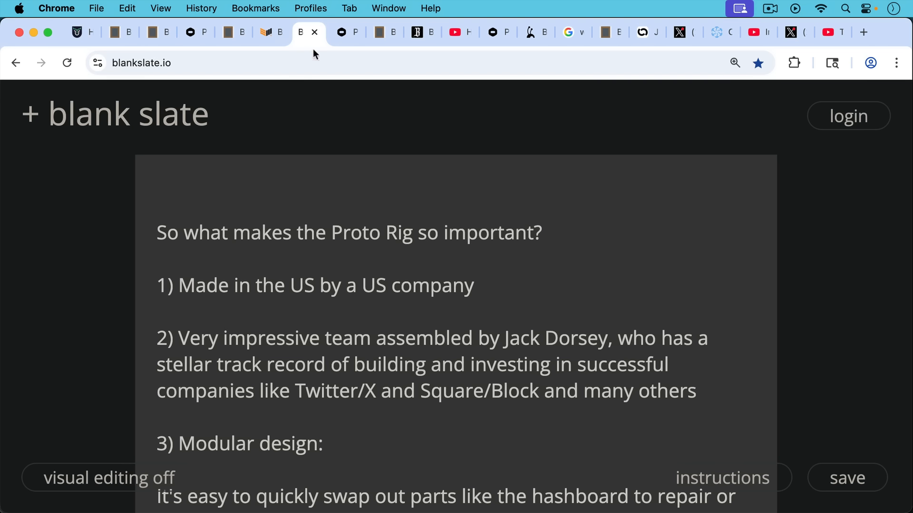
pyautogui.moveTo(296, 150)
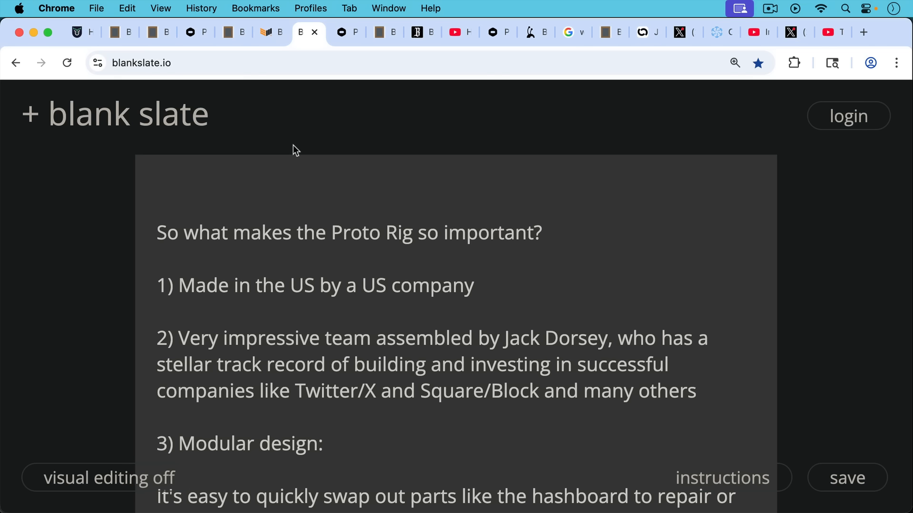
pyautogui.moveTo(291, 157)
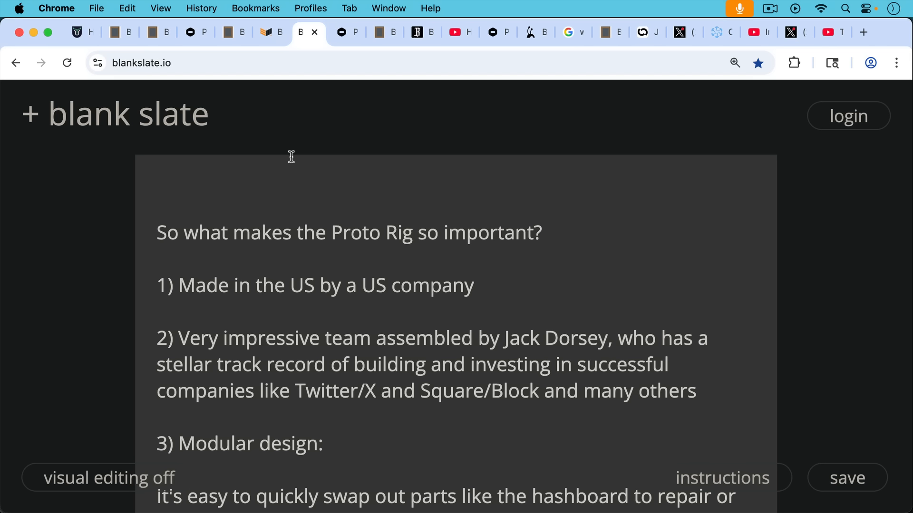
pyautogui.moveTo(290, 180)
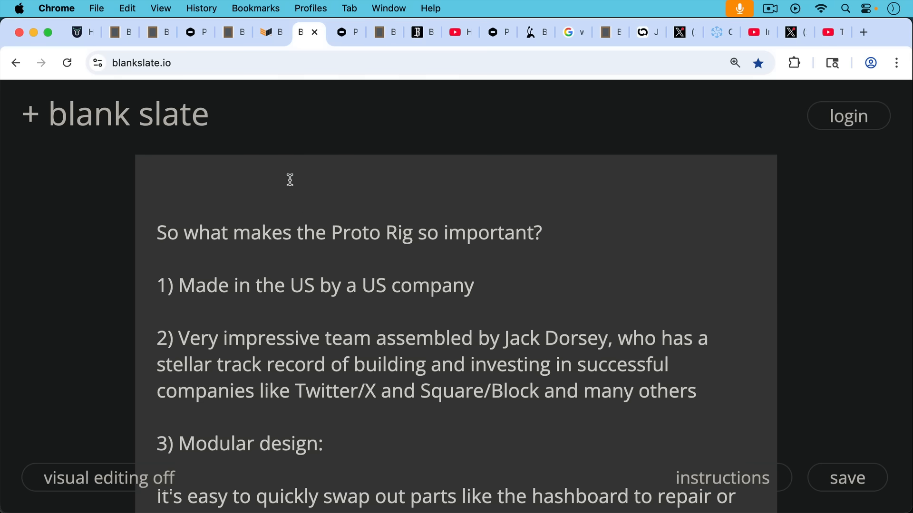
pyautogui.scroll(-3)
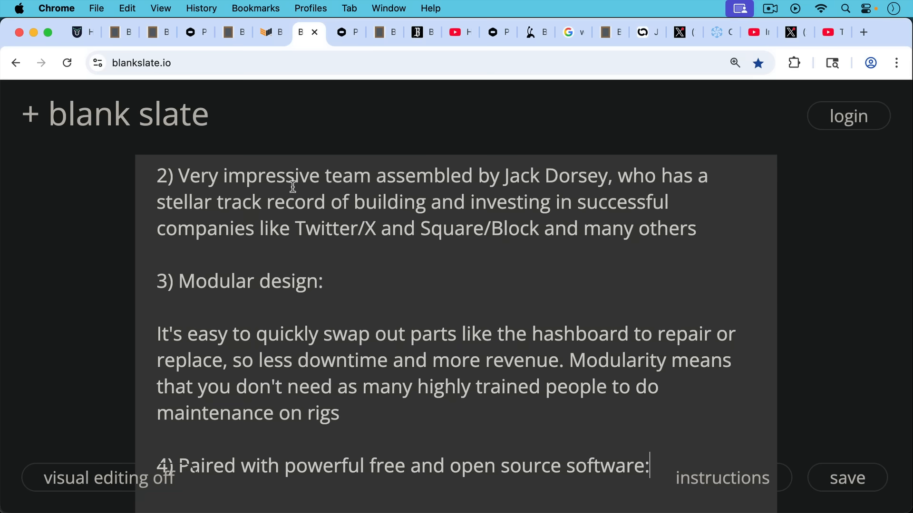
pyautogui.moveTo(314, 246)
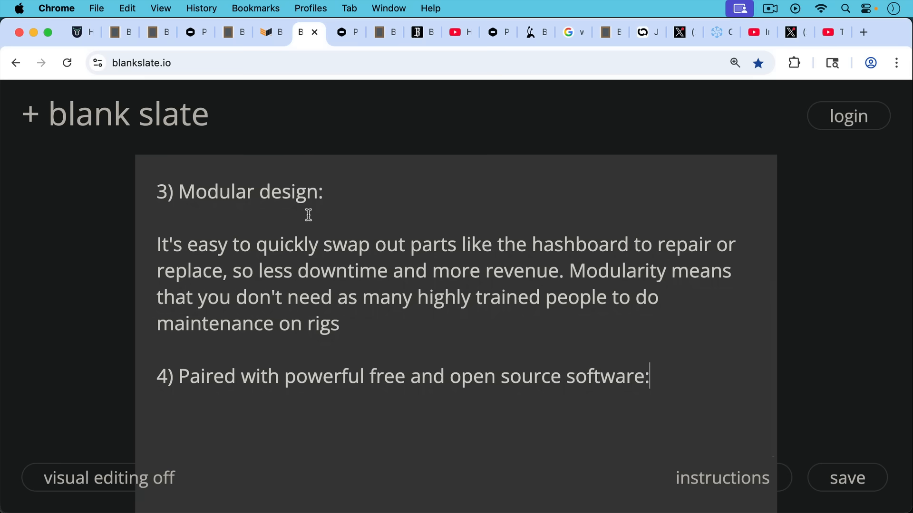
pyautogui.moveTo(291, 207)
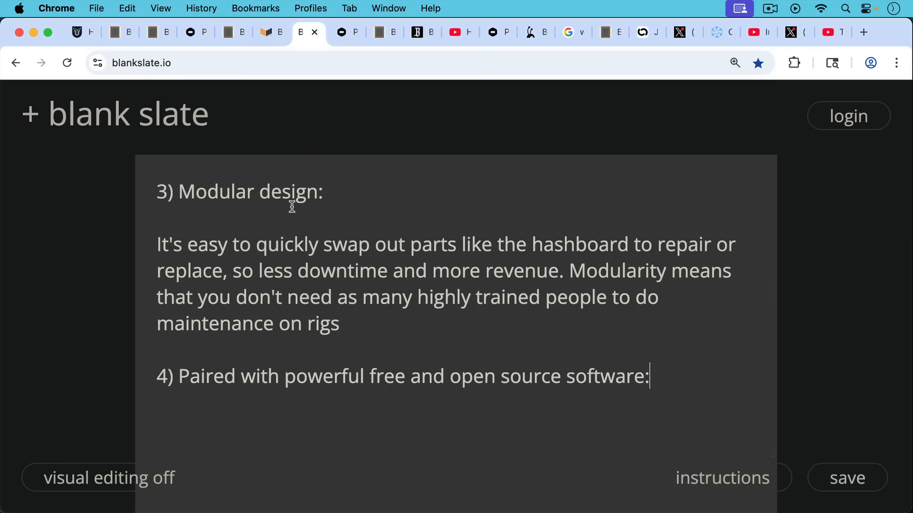
pyautogui.moveTo(295, 159)
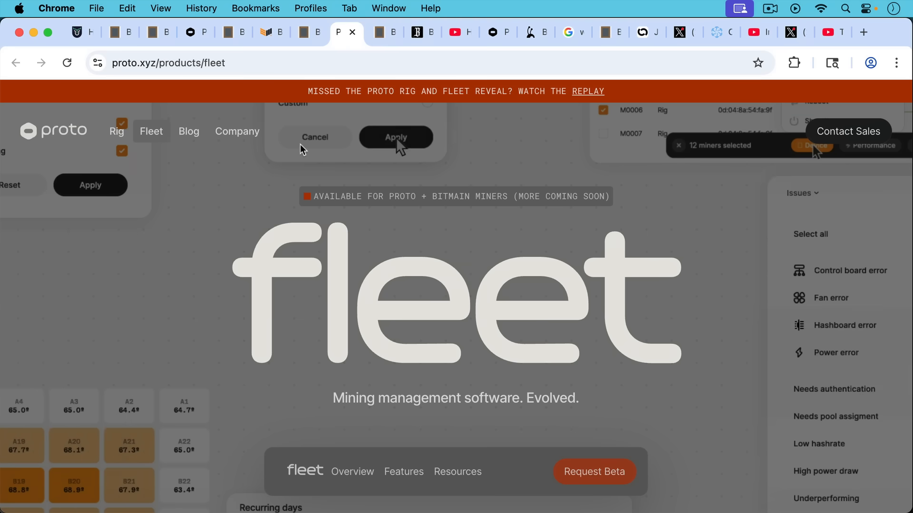
# Bring up the Proto Fleet mining management page.
pyautogui.click(395, 137)
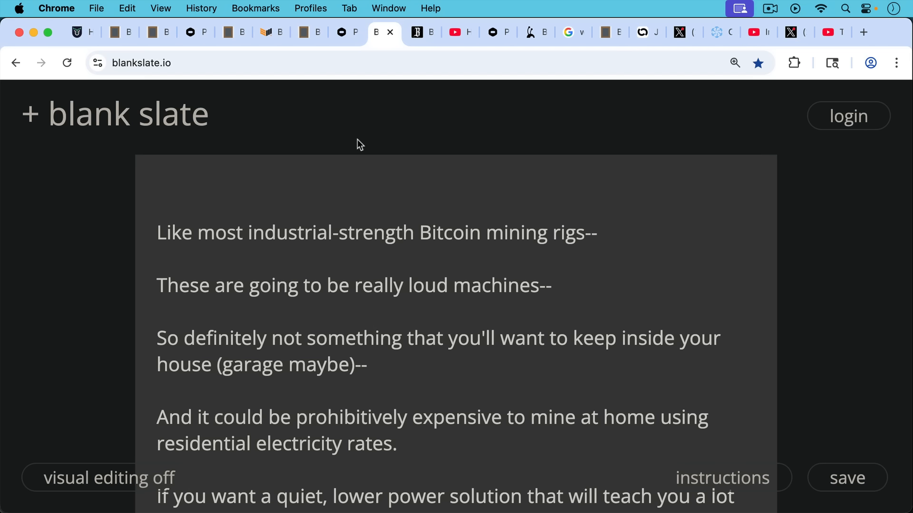
pyautogui.moveTo(352, 157)
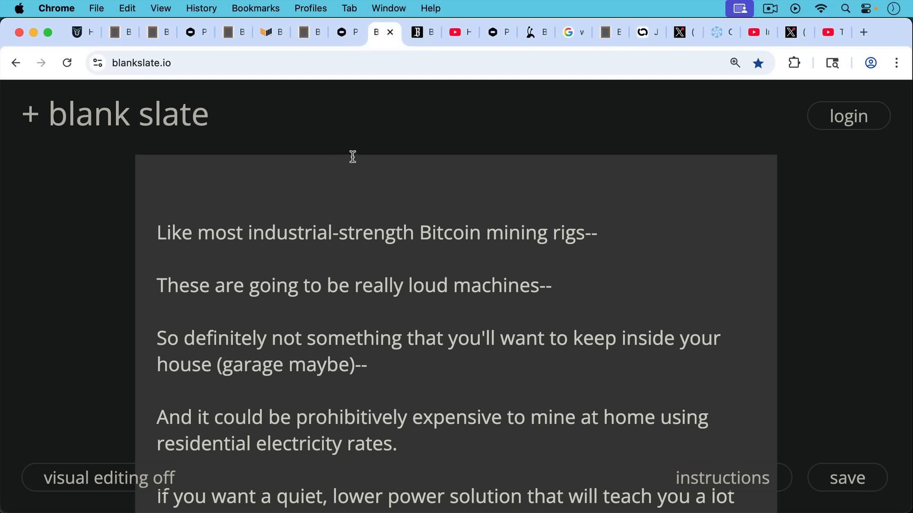
pyautogui.moveTo(367, 185)
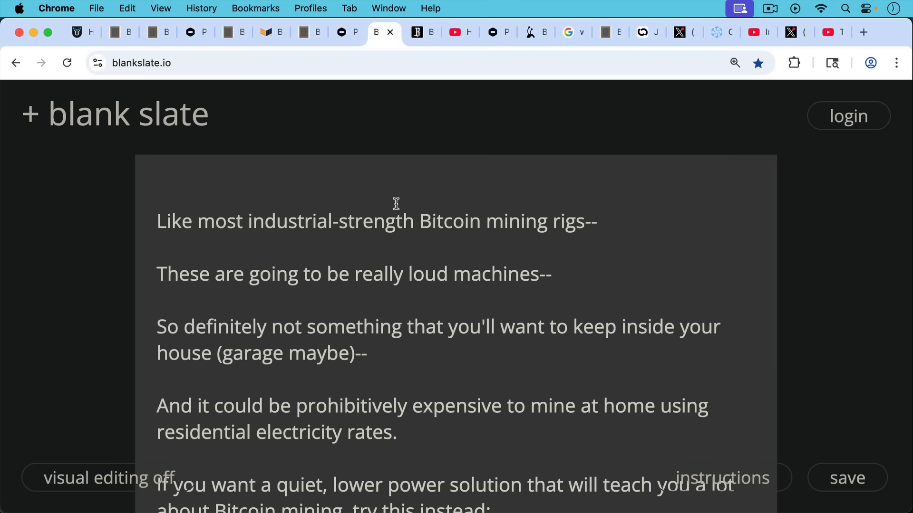
pyautogui.moveTo(399, 201)
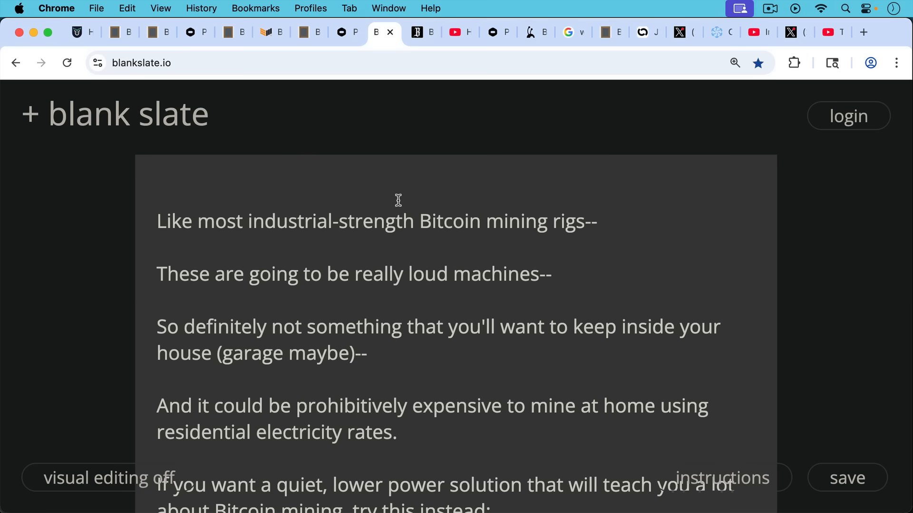
# Scroll the loud, costly home-mining note down to 'try this instead'.
pyautogui.scroll(-3)
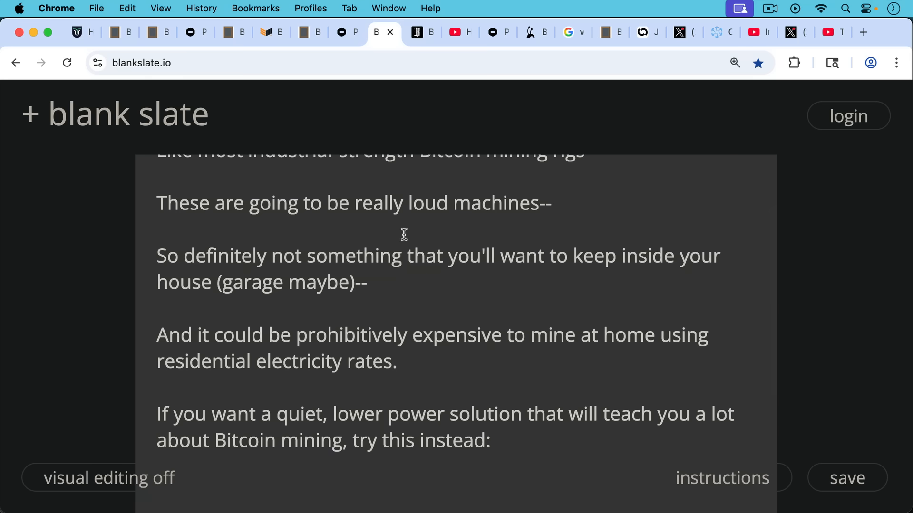
pyautogui.moveTo(402, 227)
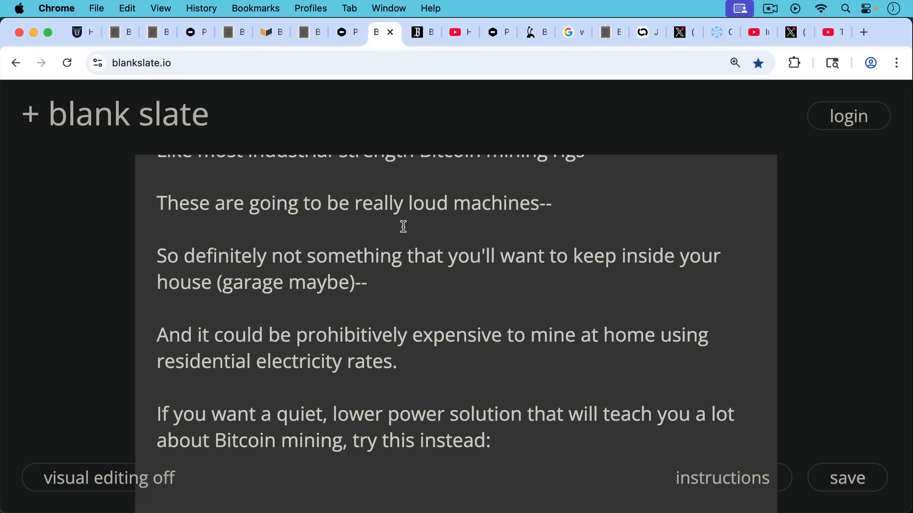
pyautogui.moveTo(413, 171)
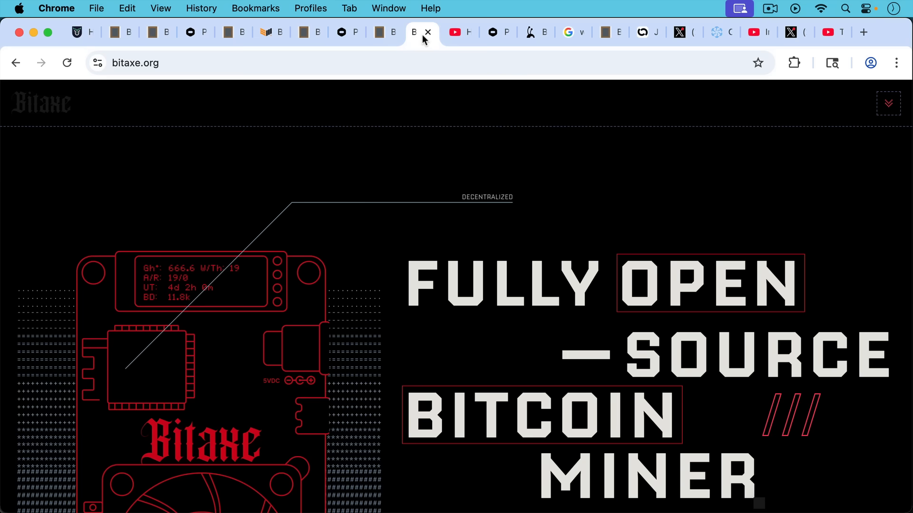
pyautogui.moveTo(423, 91)
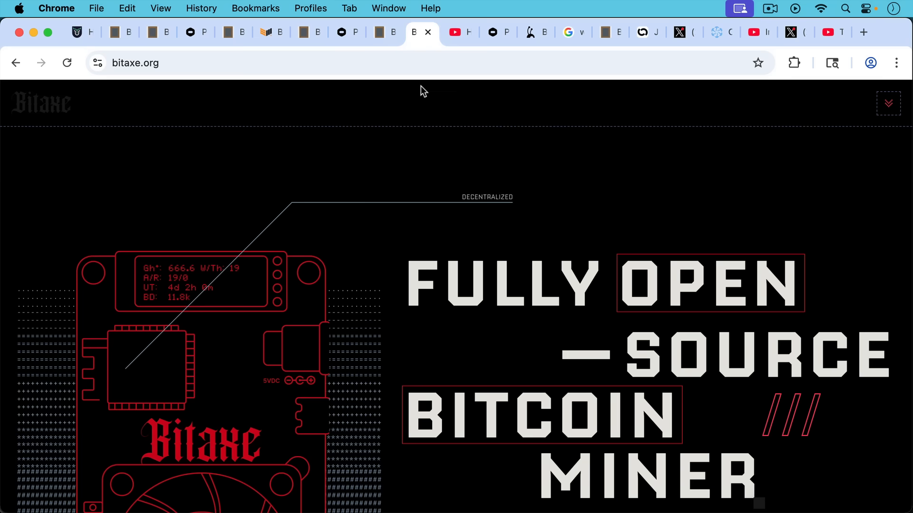
# Flip between How To Mine Bitcoin At Home and Proto Fleet, ending on bitaxe.org.
pyautogui.click(449, 31)
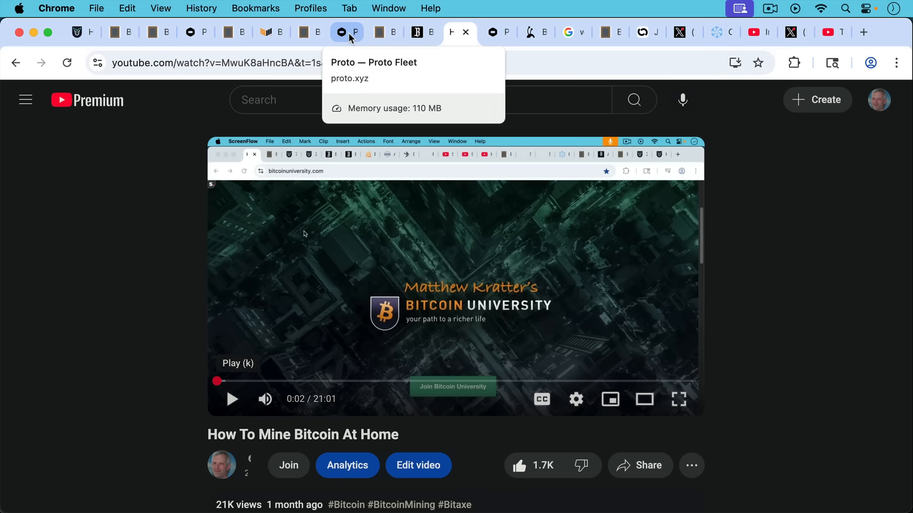
pyautogui.moveTo(350, 36)
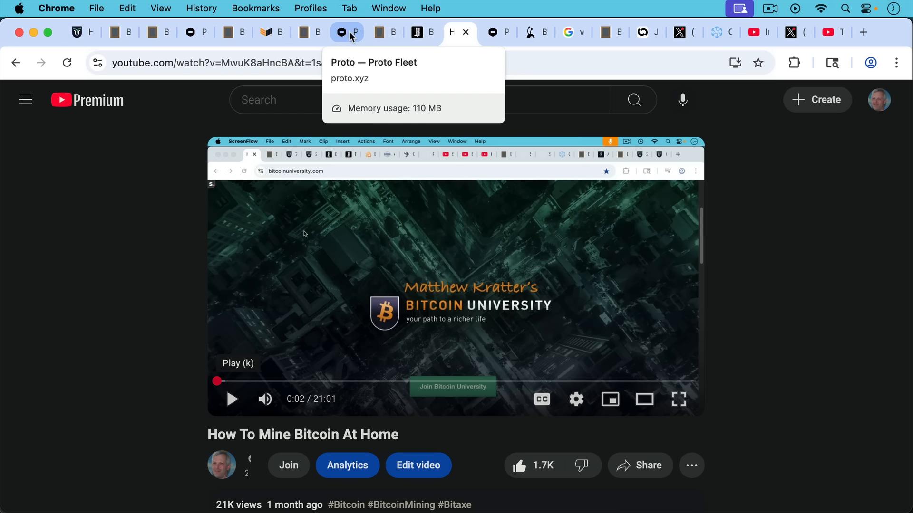
pyautogui.click(342, 32)
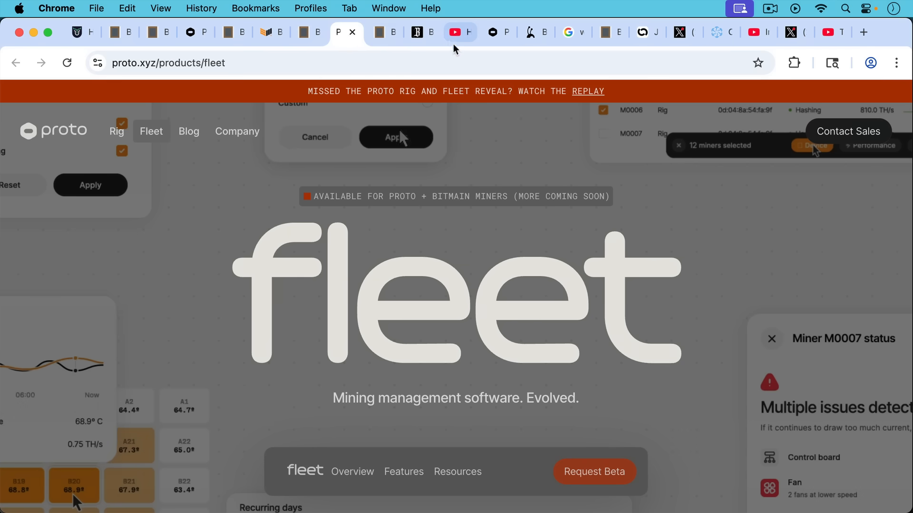
pyautogui.moveTo(423, 32)
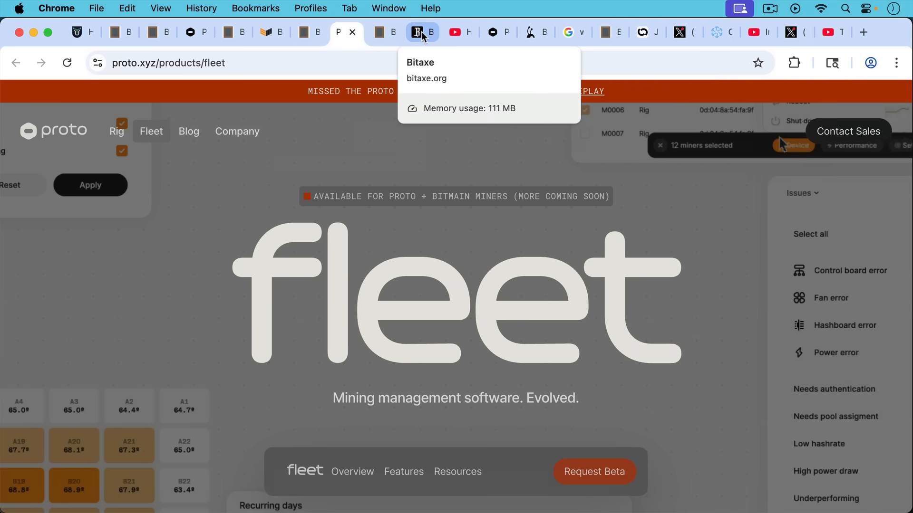
pyautogui.click(451, 32)
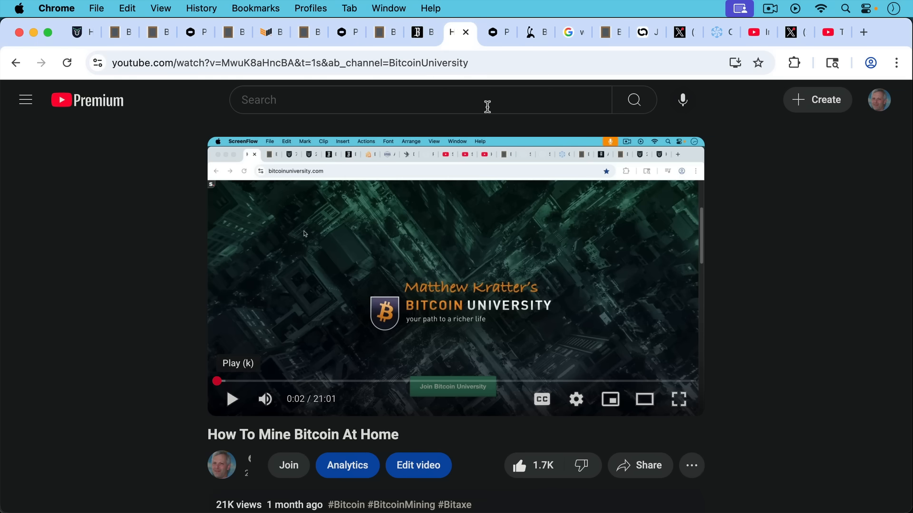
pyautogui.click(416, 31)
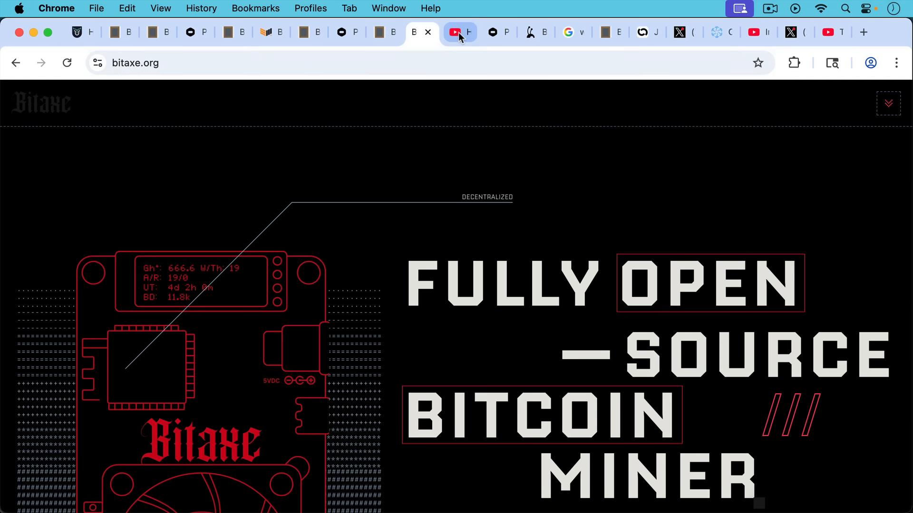
pyautogui.moveTo(460, 32)
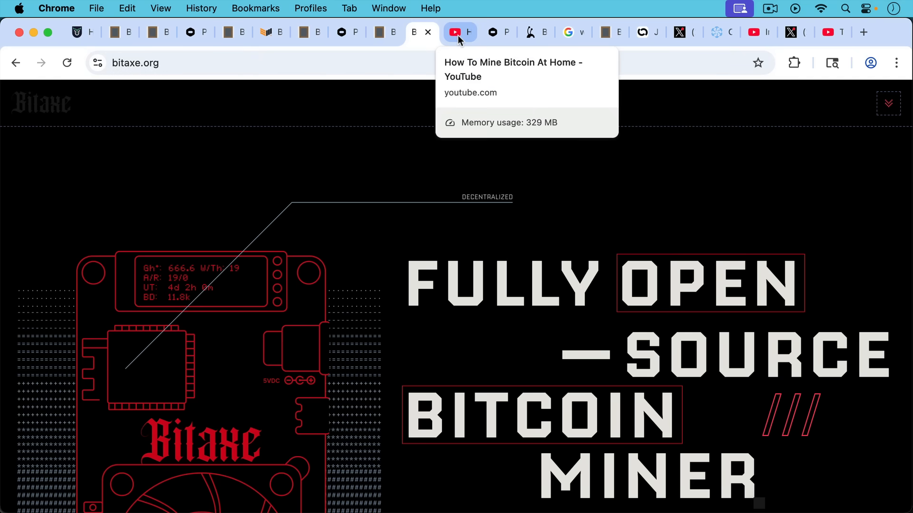
pyautogui.moveTo(459, 33)
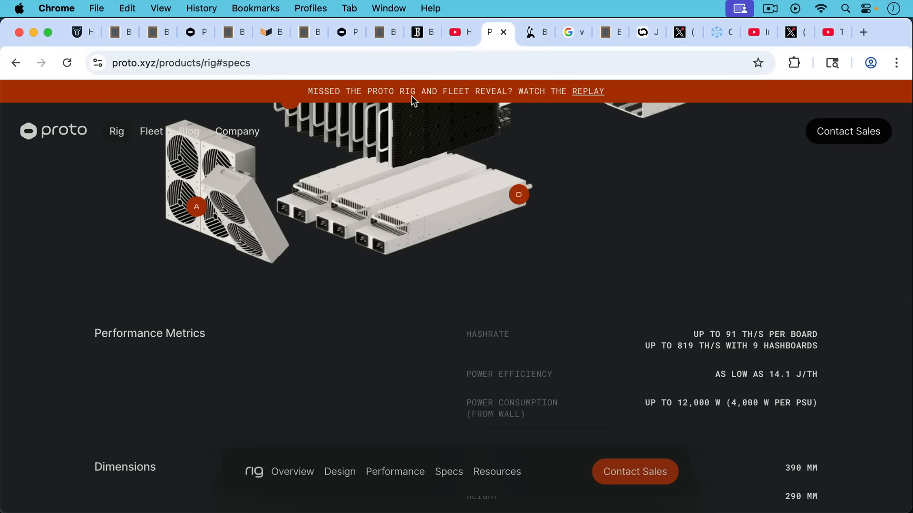
pyautogui.moveTo(410, 96)
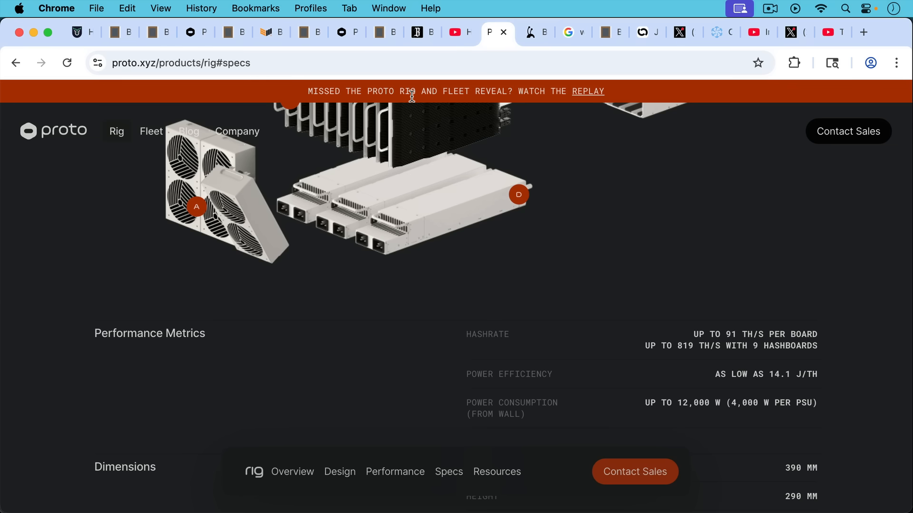
pyautogui.moveTo(441, 122)
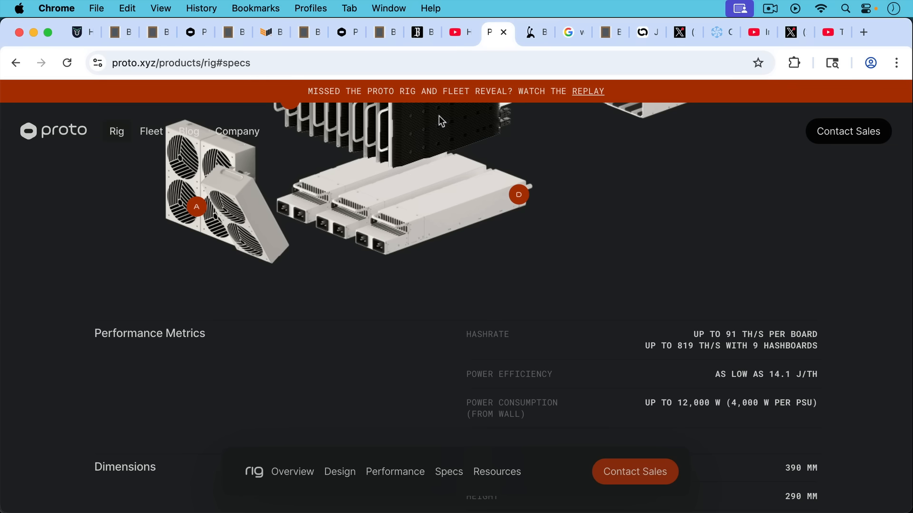
pyautogui.moveTo(562, 253)
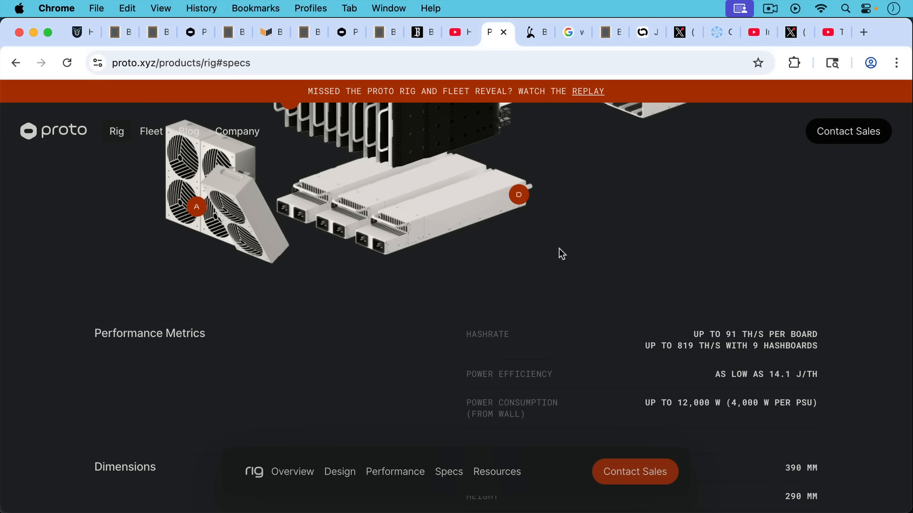
pyautogui.moveTo(692, 300)
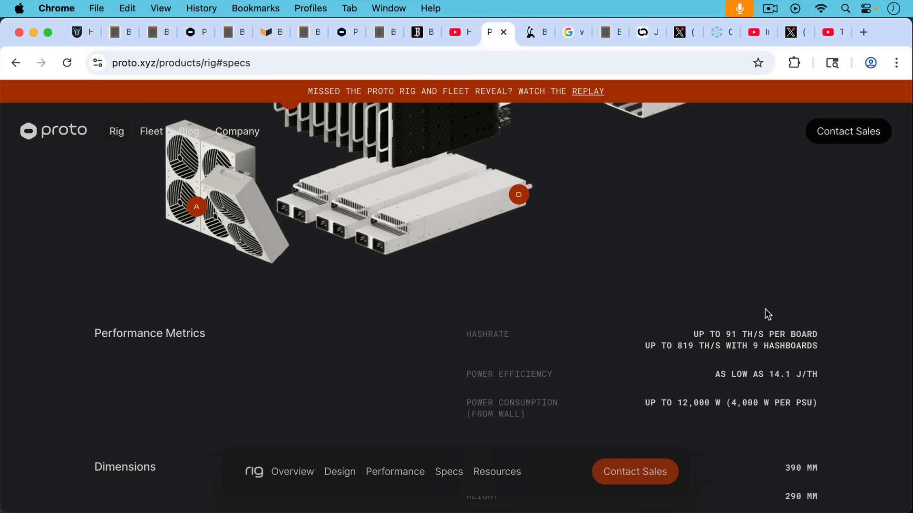
pyautogui.moveTo(810, 388)
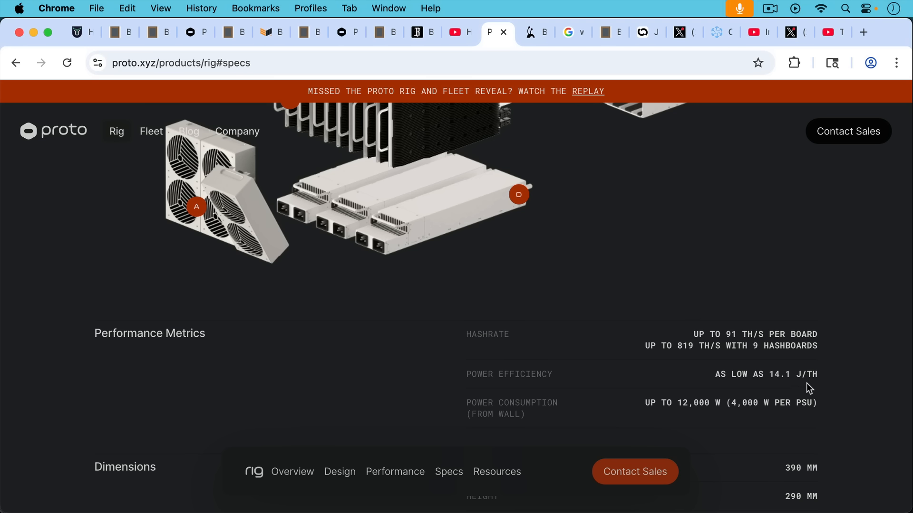
pyautogui.moveTo(815, 389)
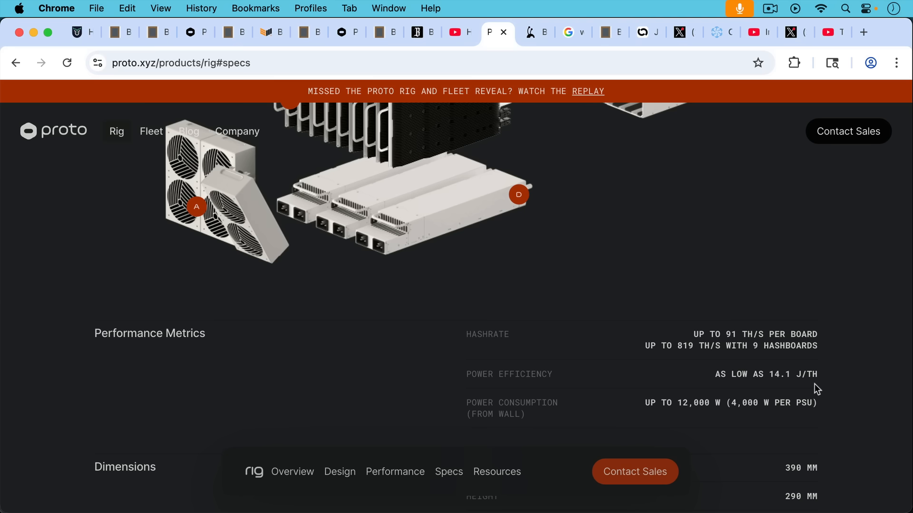
pyautogui.moveTo(820, 388)
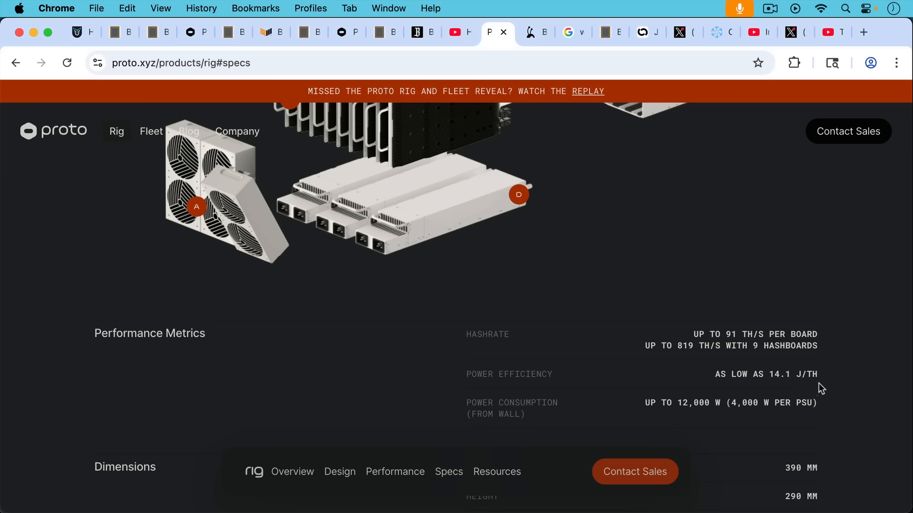
pyautogui.moveTo(808, 362)
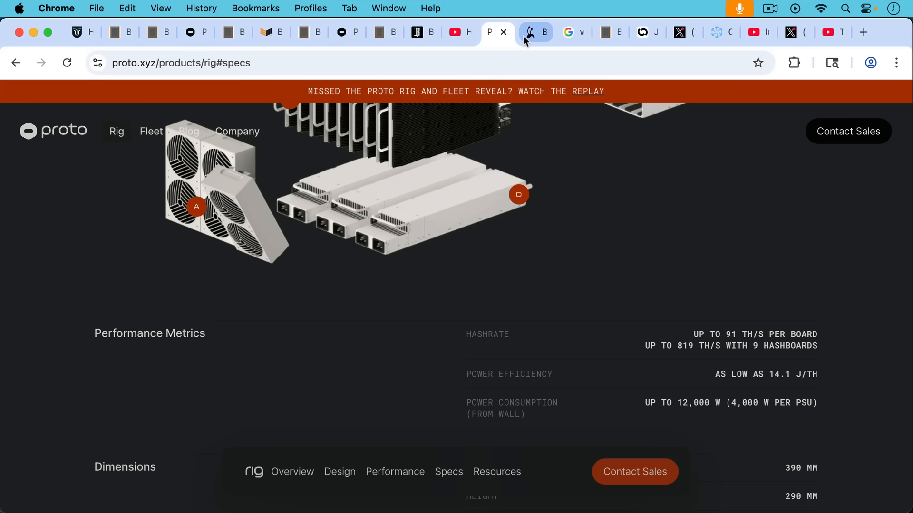
# Compare the Bitmain S23 Hyd. page with the Proto Rig specs, ending on Bitmain.
pyautogui.click(531, 32)
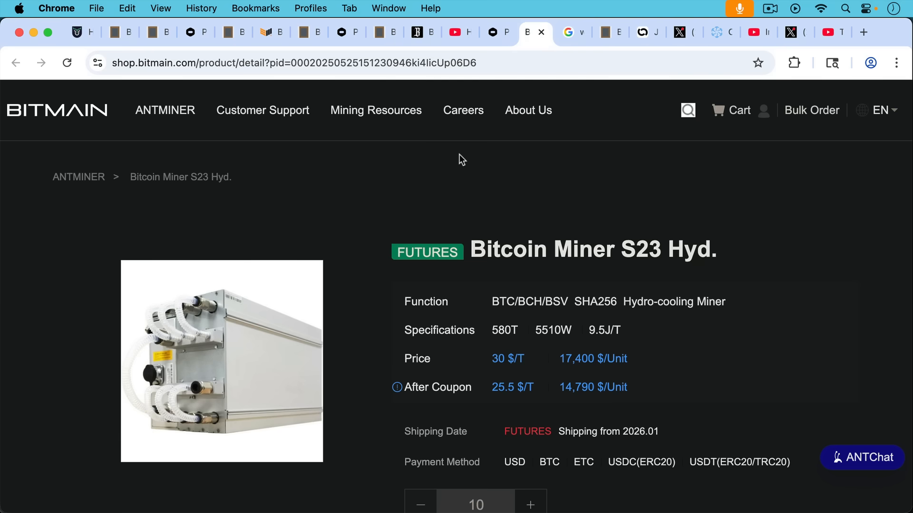
pyautogui.click(491, 32)
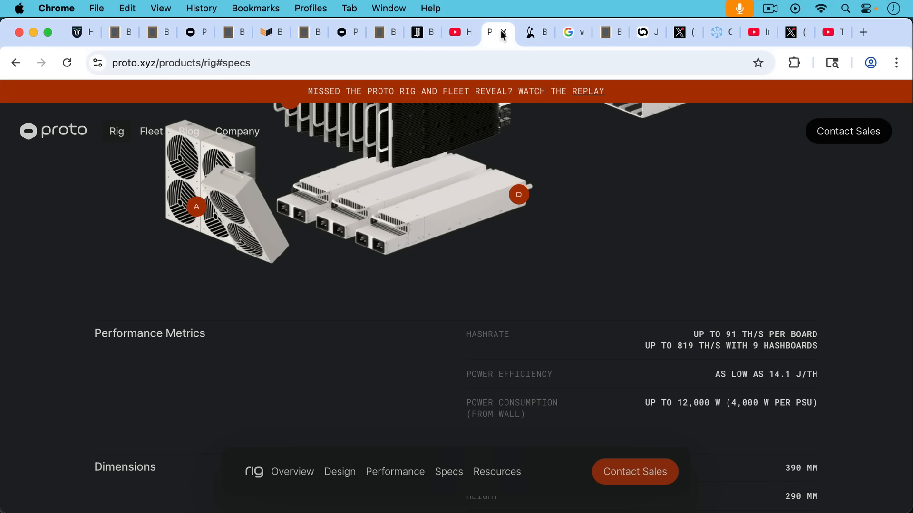
pyautogui.click(526, 33)
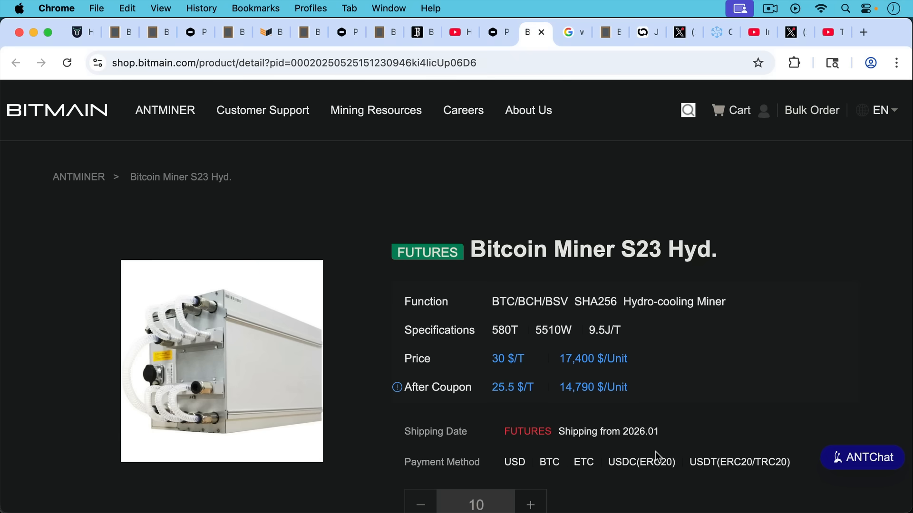
pyautogui.moveTo(618, 348)
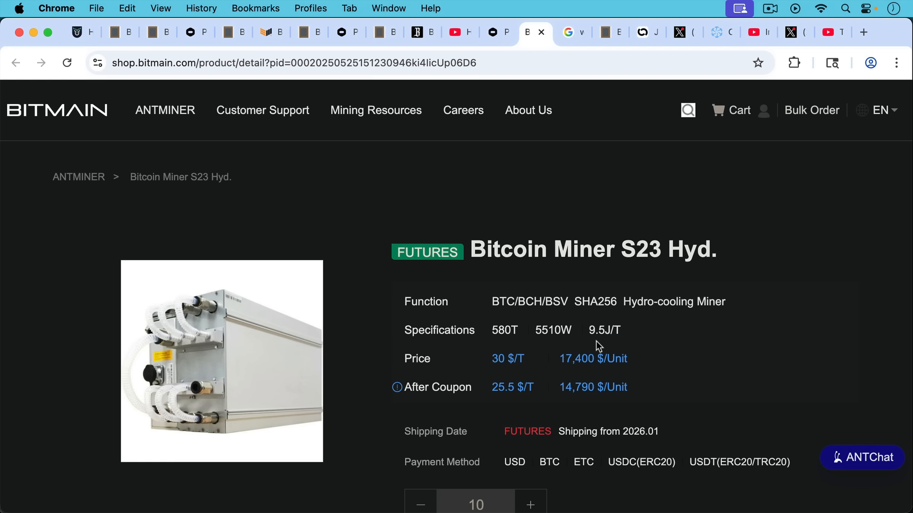
pyautogui.moveTo(607, 303)
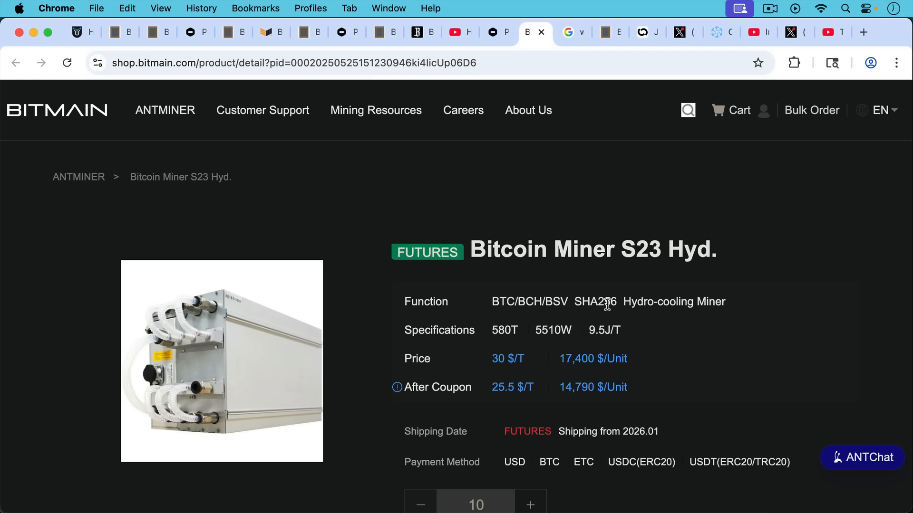
pyautogui.moveTo(611, 129)
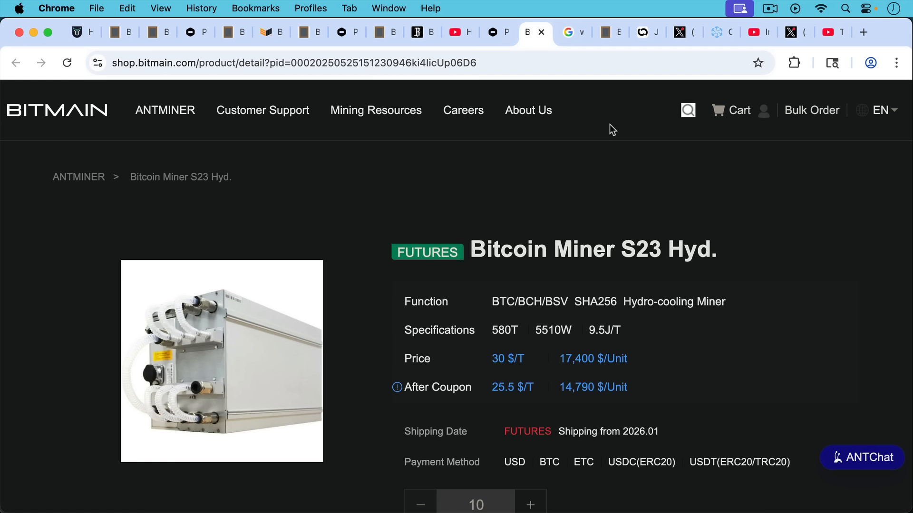
pyautogui.moveTo(619, 114)
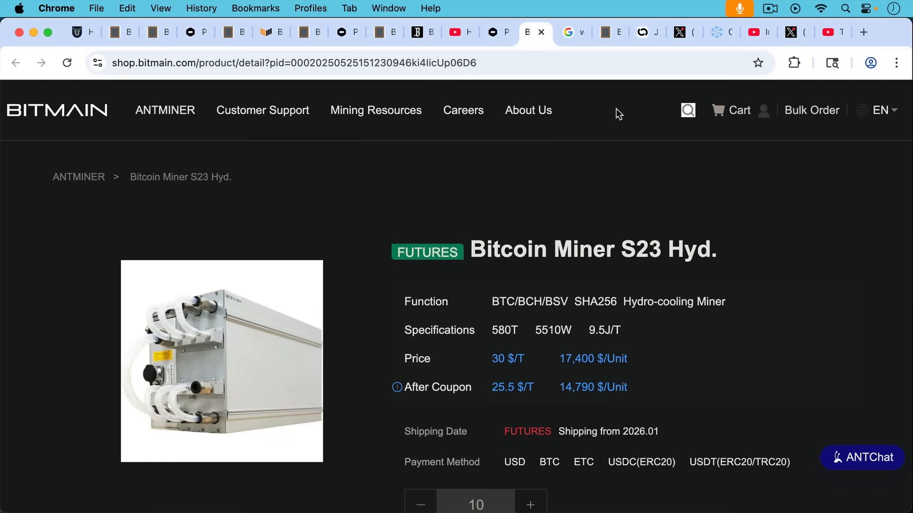
# Show the 'what is a terahash' results defining one trillion hashes per second.
pyautogui.click(565, 32)
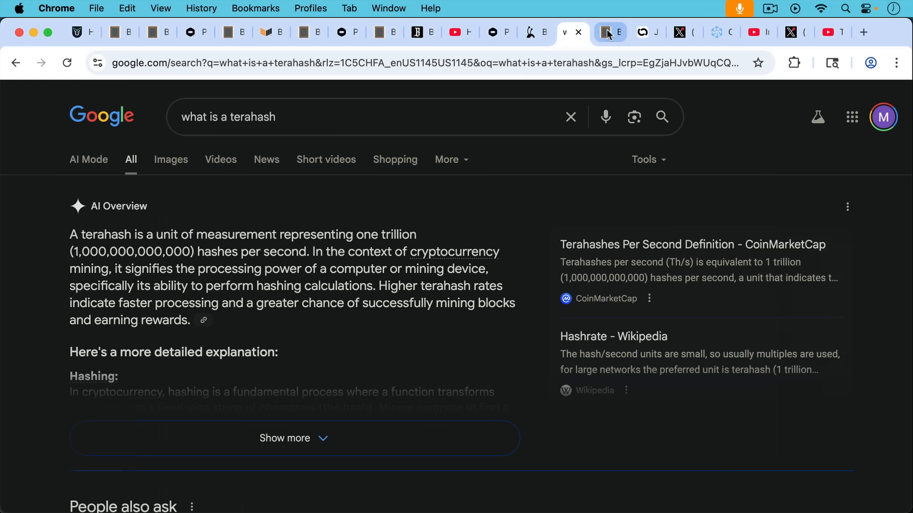
# Scroll the blankslate Proto Rig notes down to the conclusion about distrusting CCP-made rigs.
pyautogui.click(610, 32)
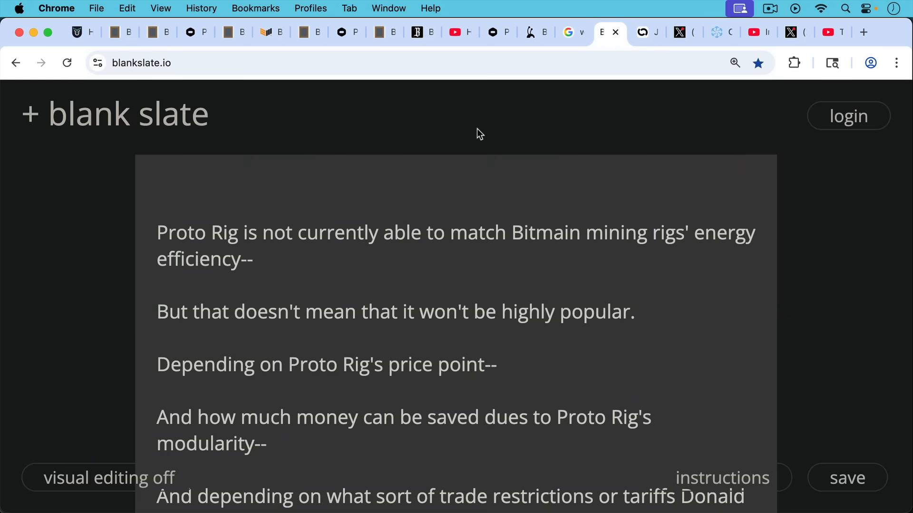
pyautogui.moveTo(489, 214)
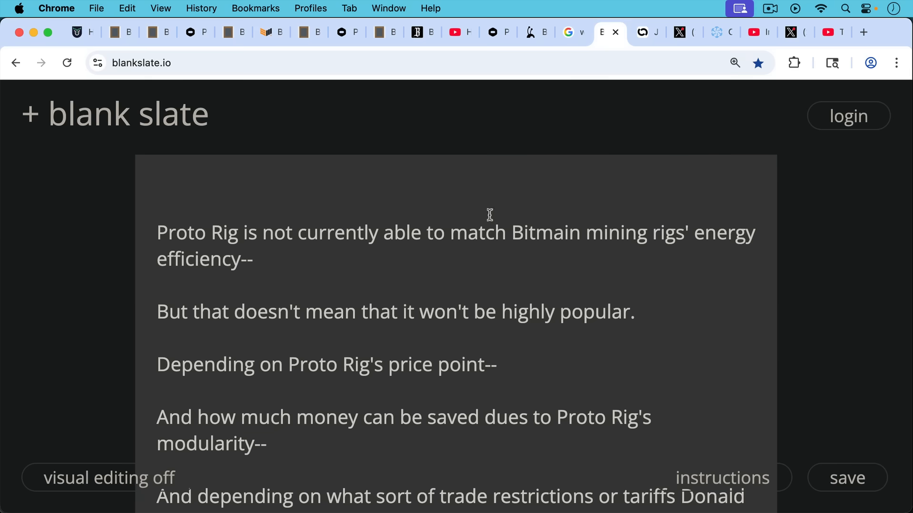
pyautogui.moveTo(486, 233)
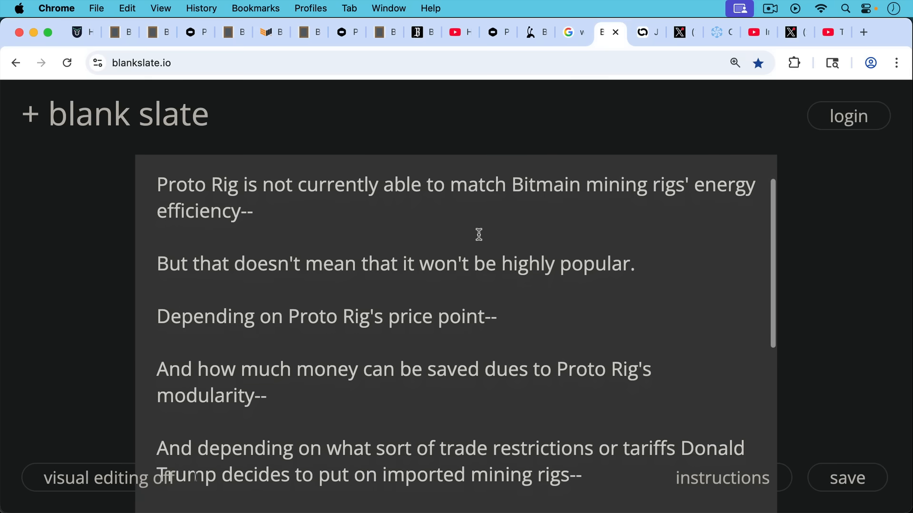
pyautogui.scroll(-3)
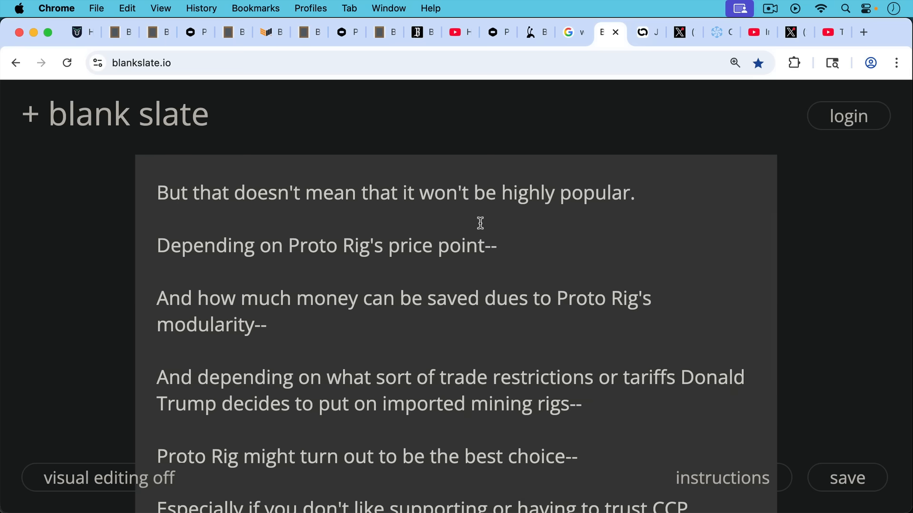
pyautogui.moveTo(480, 226)
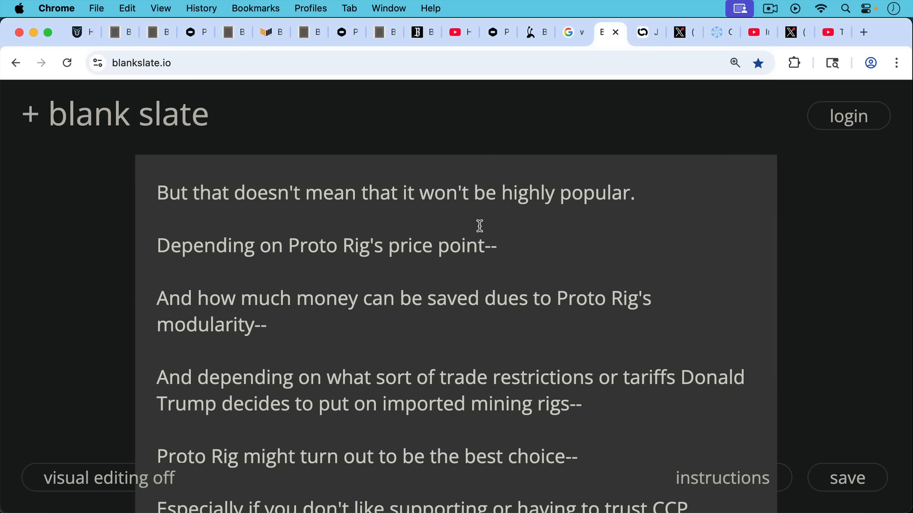
pyautogui.moveTo(482, 258)
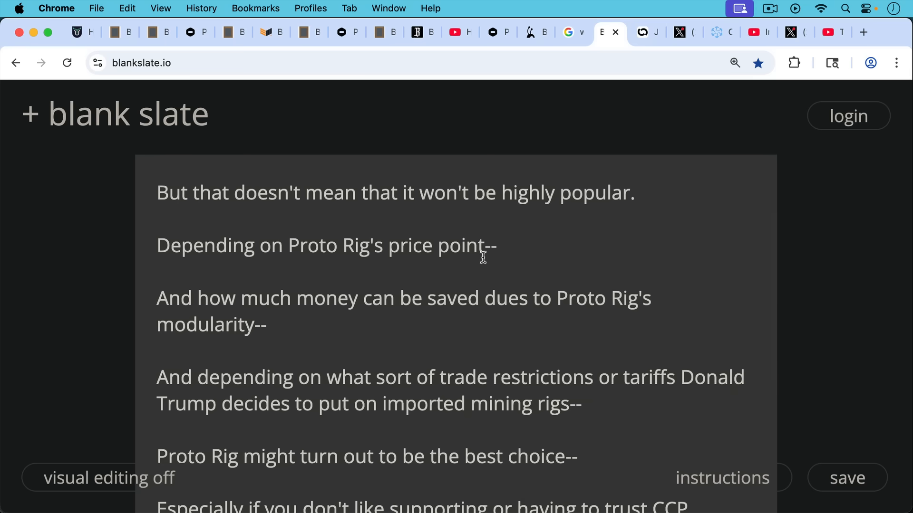
pyautogui.scroll(-3)
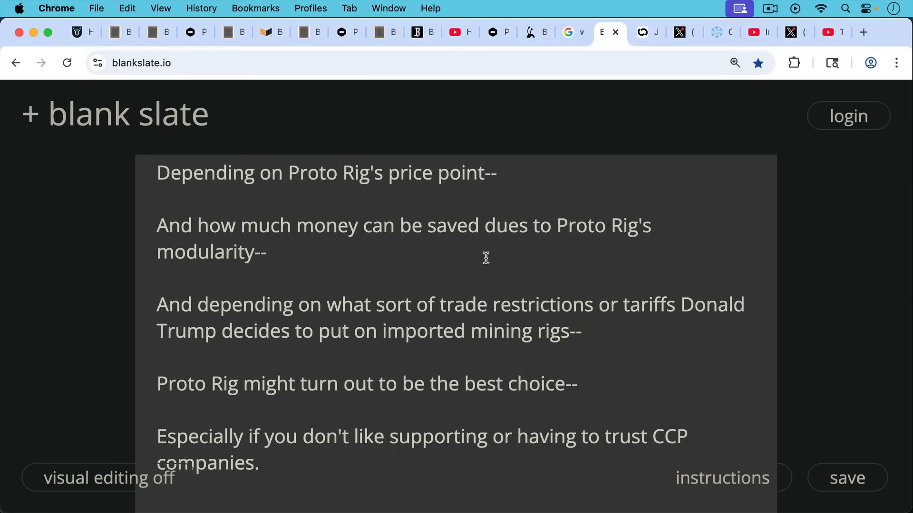
pyautogui.moveTo(485, 255)
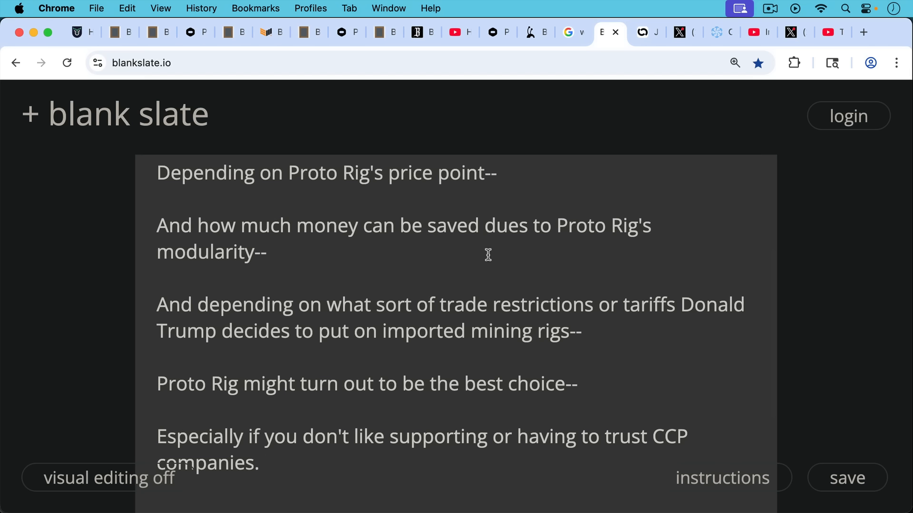
pyautogui.moveTo(488, 246)
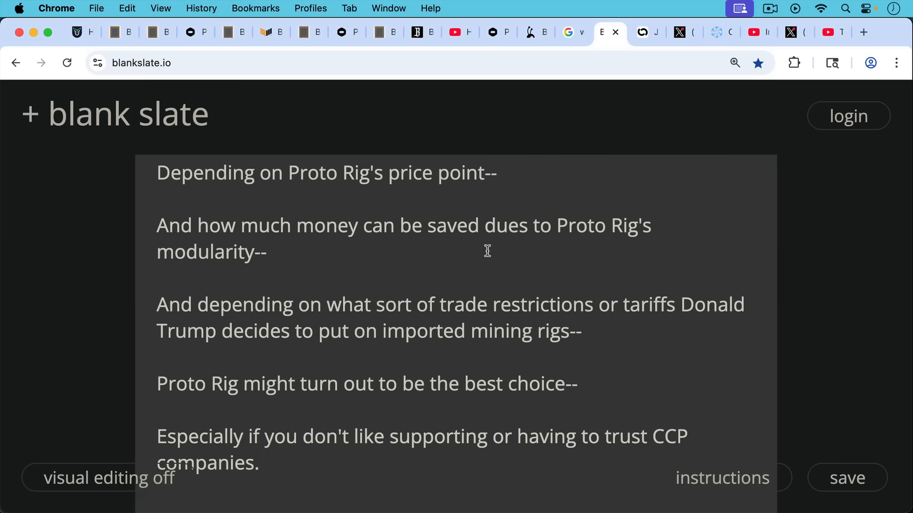
pyautogui.scroll(-3)
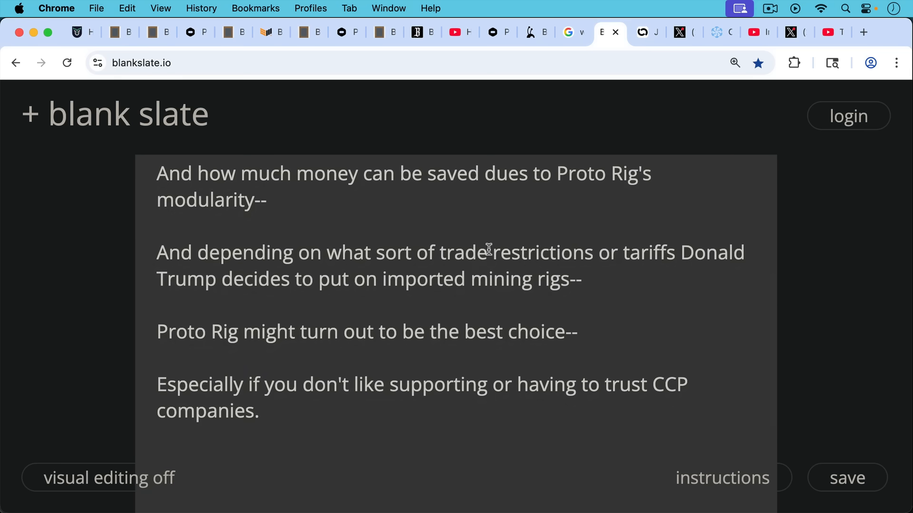
pyautogui.moveTo(516, 200)
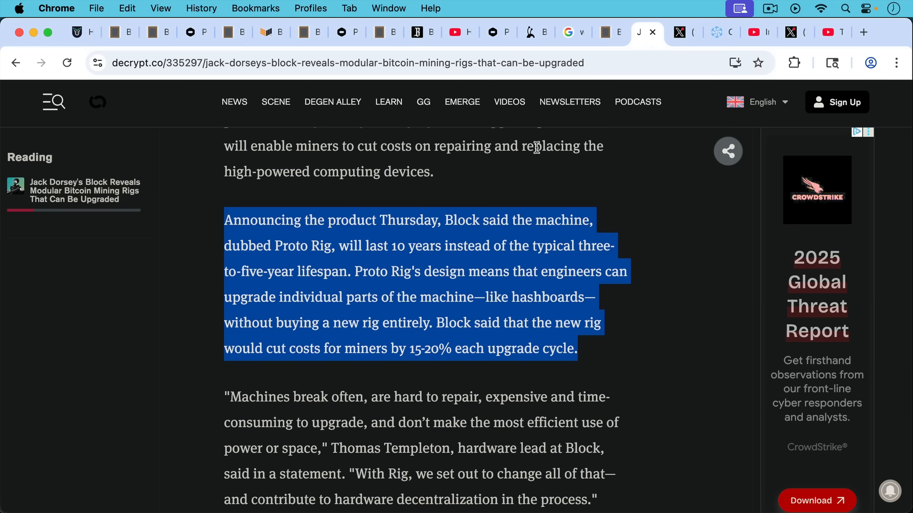
pyautogui.moveTo(508, 239)
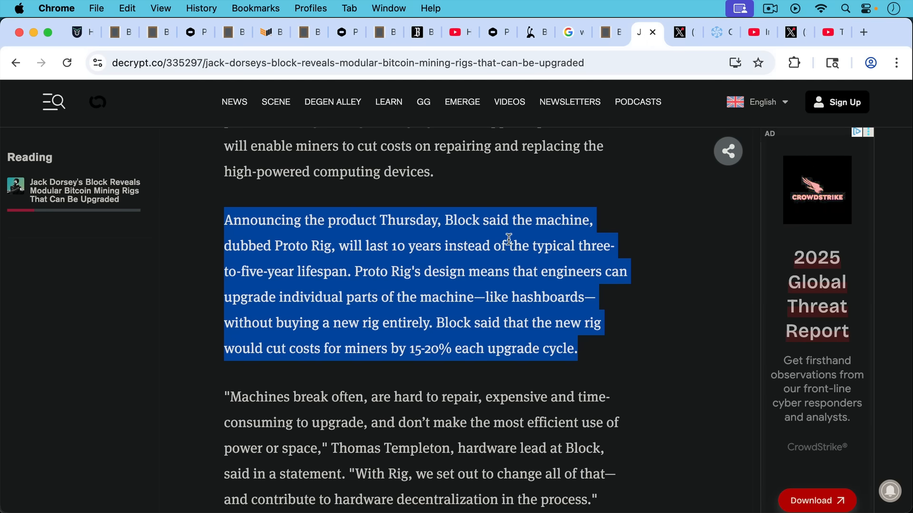
pyautogui.moveTo(516, 246)
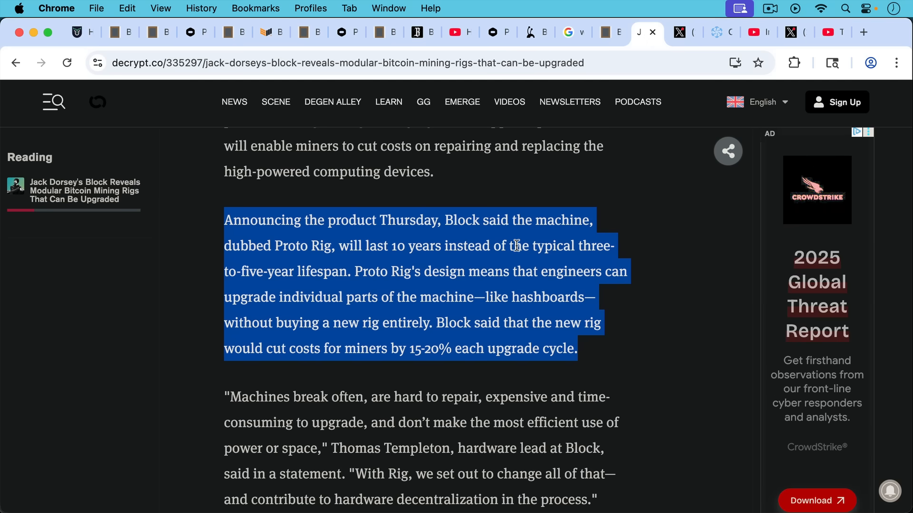
pyautogui.moveTo(506, 213)
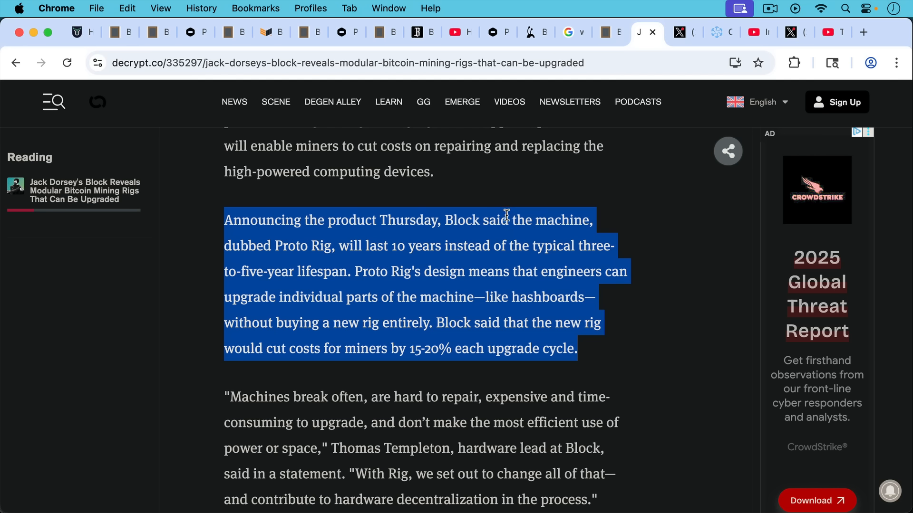
pyautogui.moveTo(507, 214)
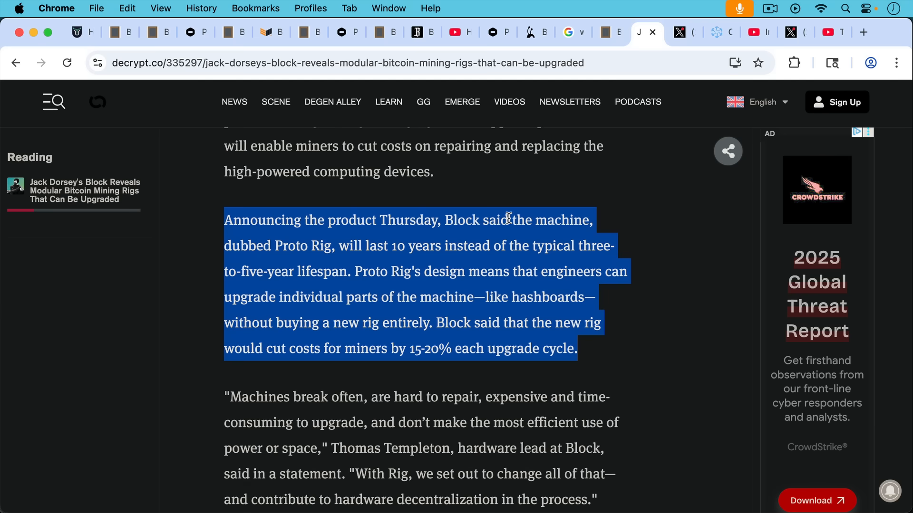
# Switch to the Decrypt tab on Block's modular Proto Rig and its 10-year lifespan.
pyautogui.click(675, 32)
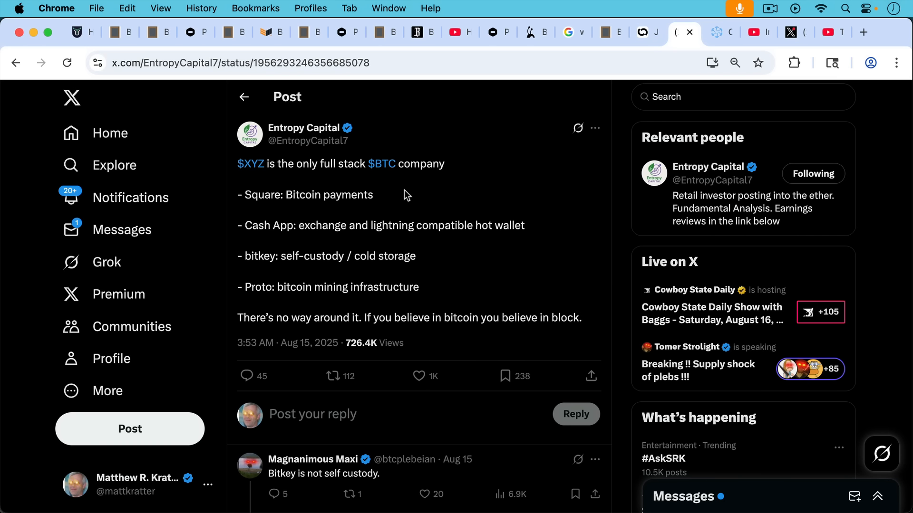
pyautogui.moveTo(413, 199)
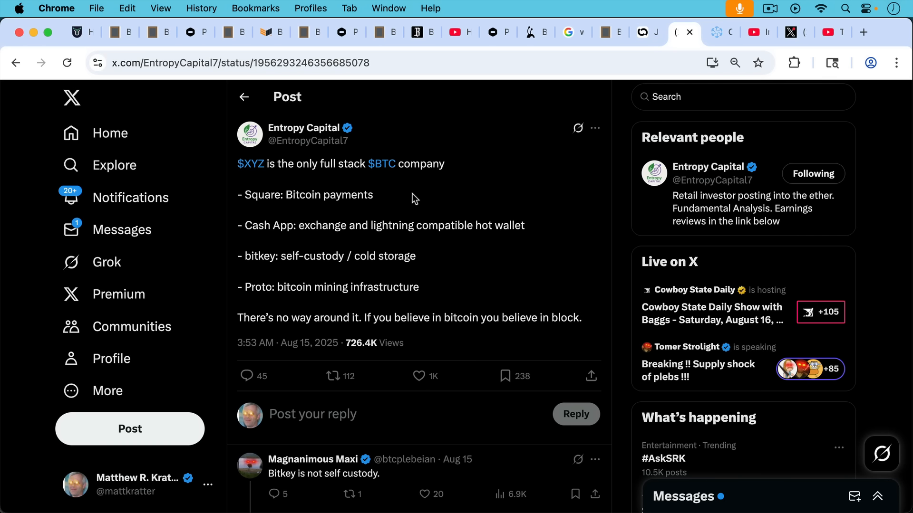
pyautogui.moveTo(407, 205)
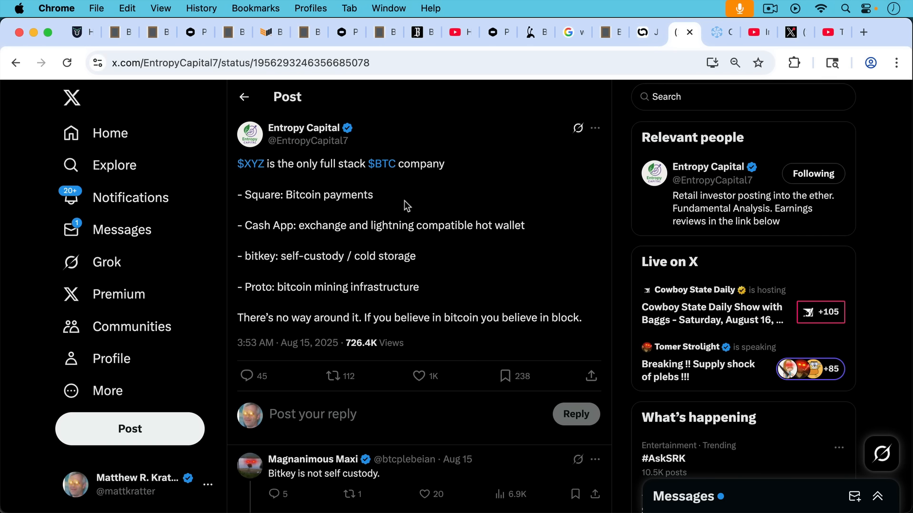
pyautogui.moveTo(414, 198)
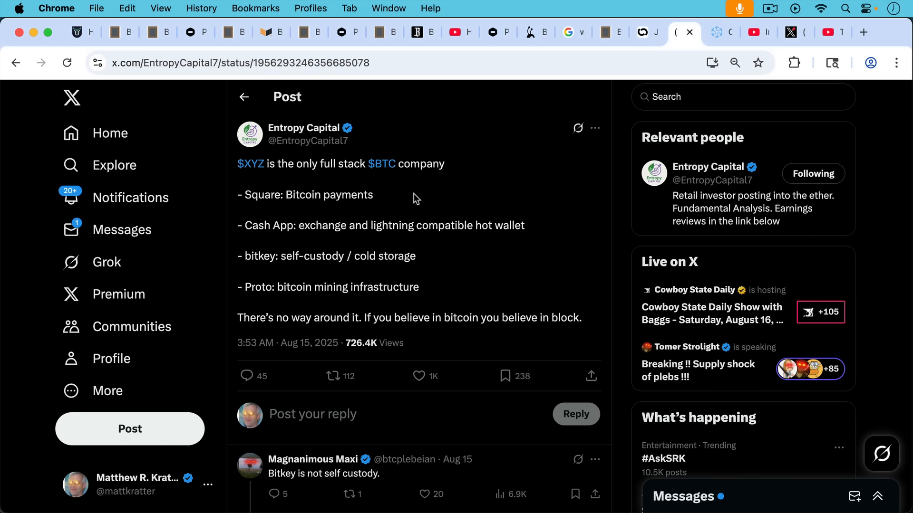
pyautogui.moveTo(417, 205)
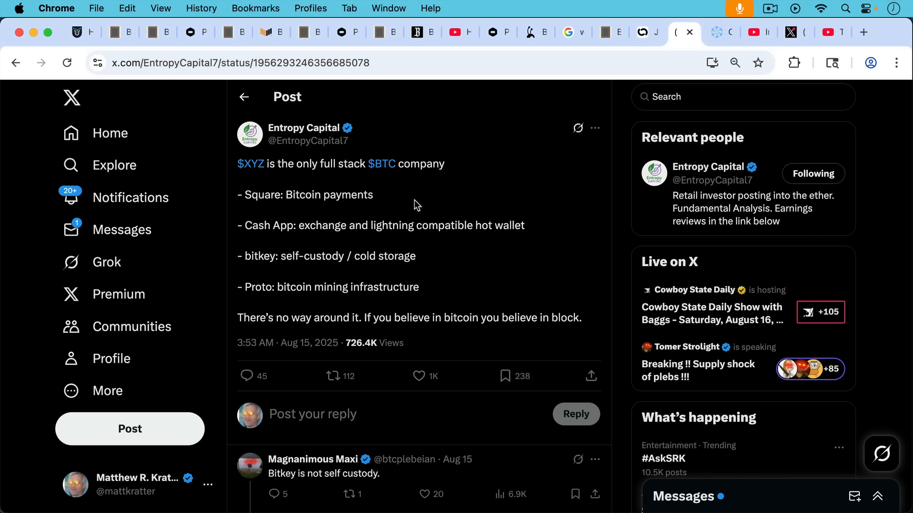
pyautogui.moveTo(420, 194)
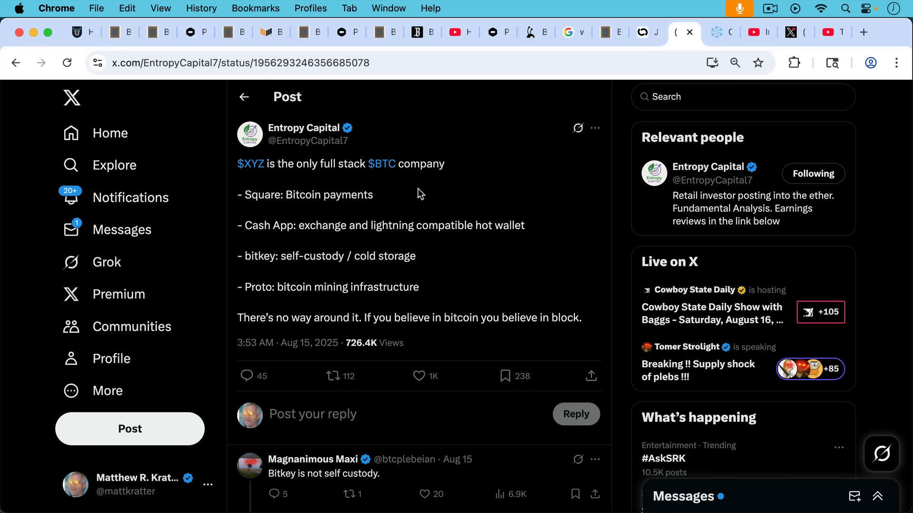
pyautogui.moveTo(421, 211)
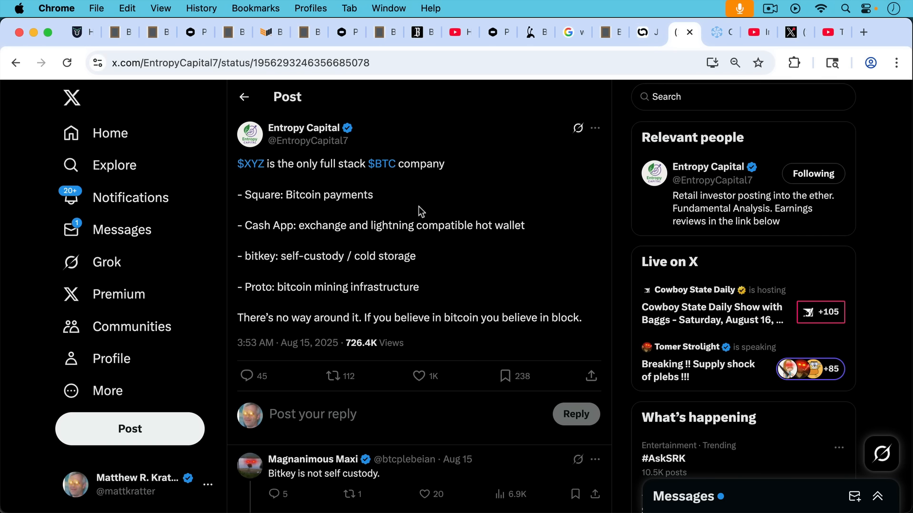
pyautogui.moveTo(576, 128)
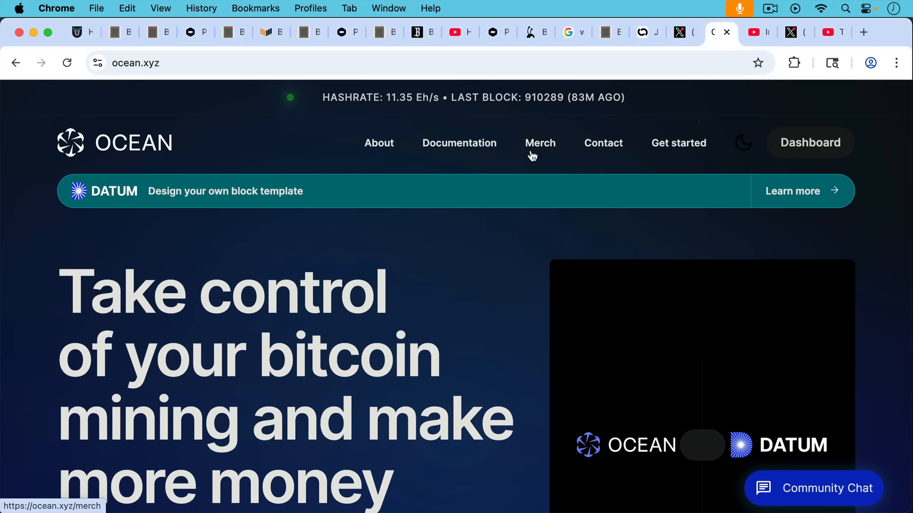
pyautogui.moveTo(529, 148)
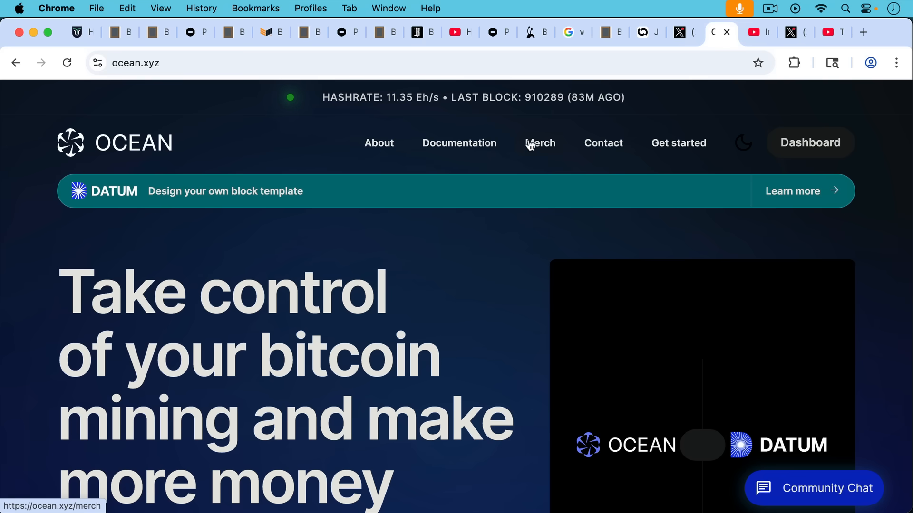
pyautogui.moveTo(526, 124)
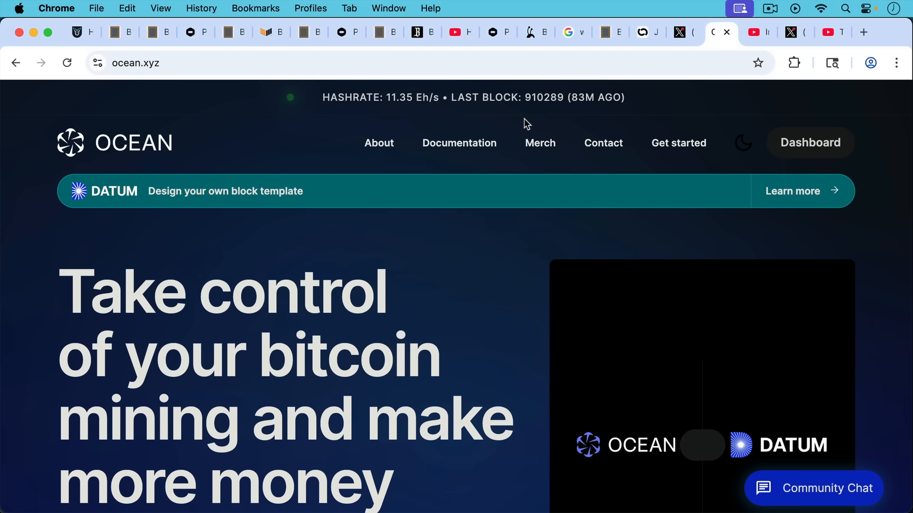
pyautogui.moveTo(755, 32)
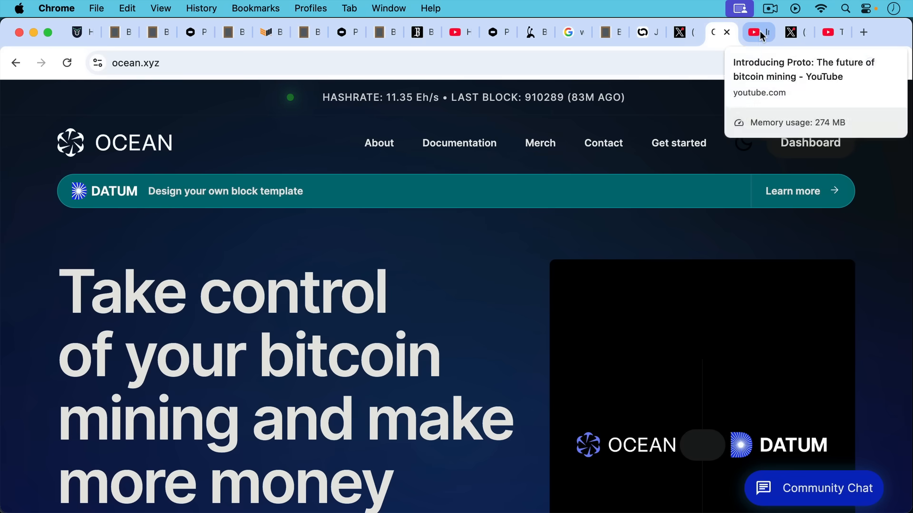
# Move through the Introducing Proto video and Proto's X profile to the TFTC energy-myth video.
pyautogui.click(757, 32)
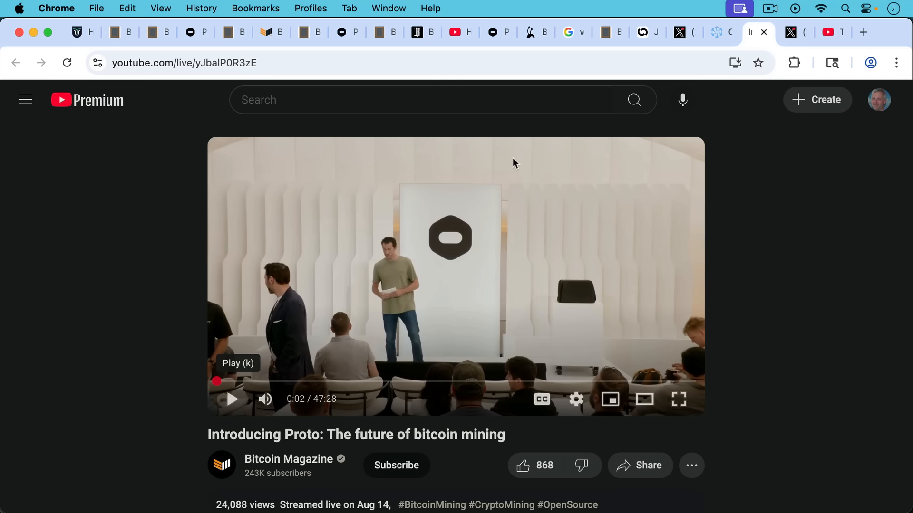
pyautogui.moveTo(519, 157)
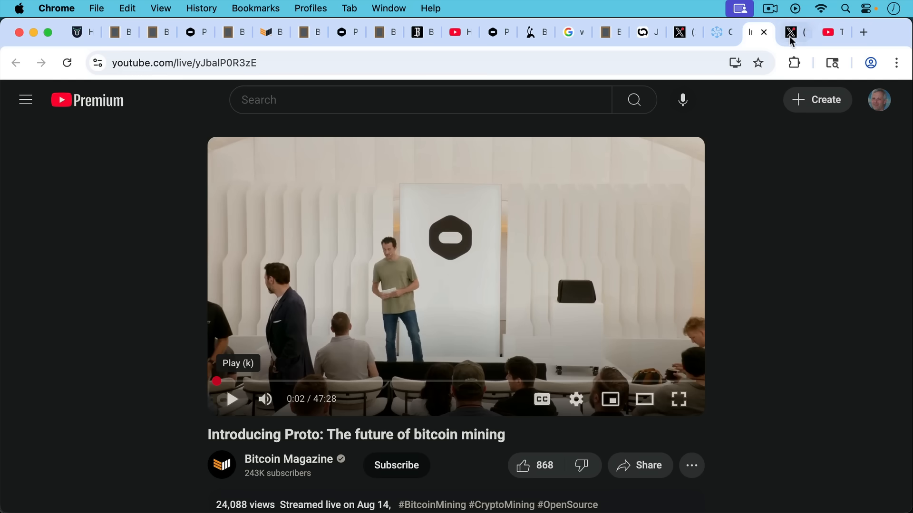
pyautogui.click(793, 32)
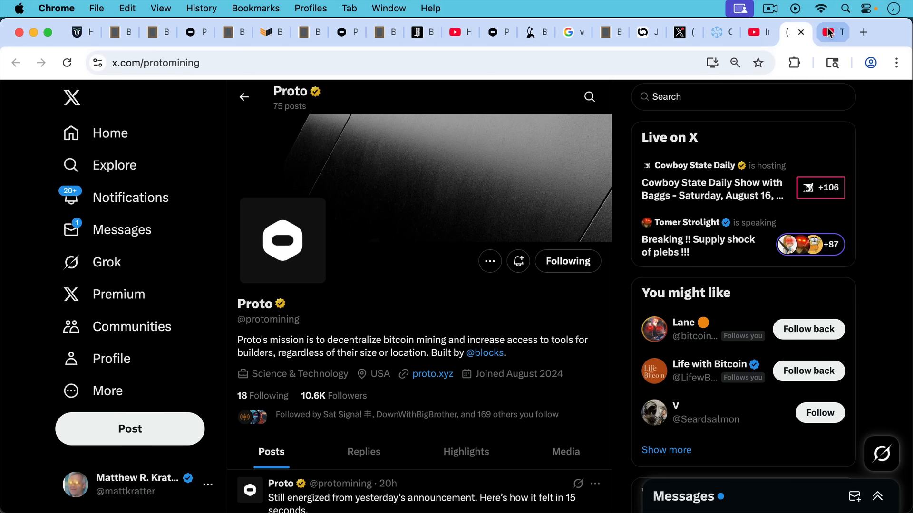
pyautogui.click(823, 33)
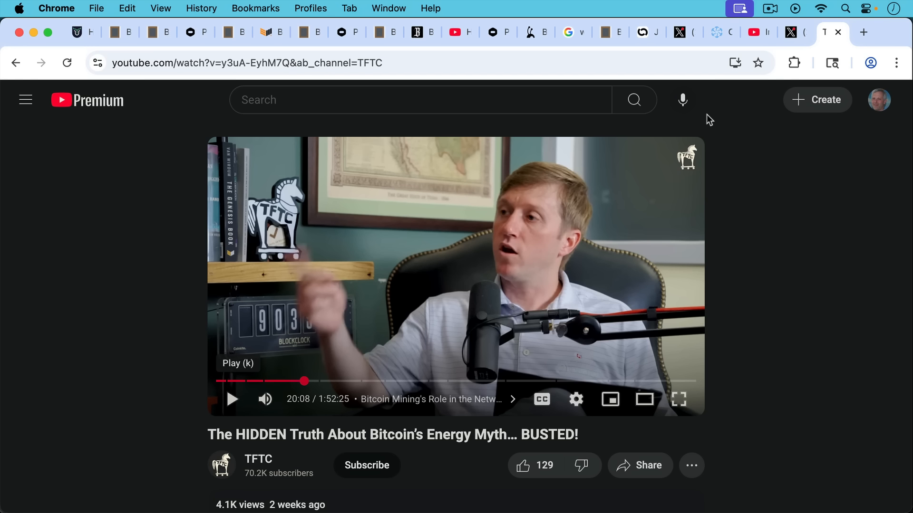
pyautogui.moveTo(715, 120)
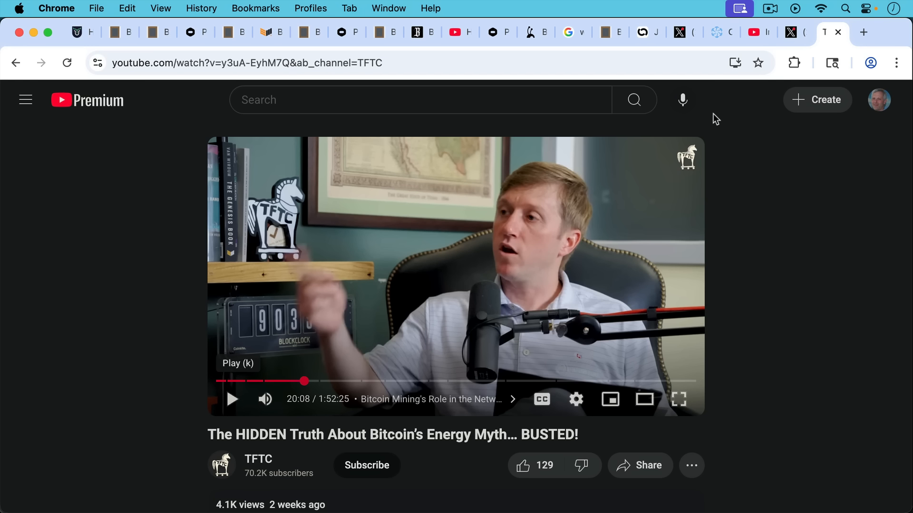